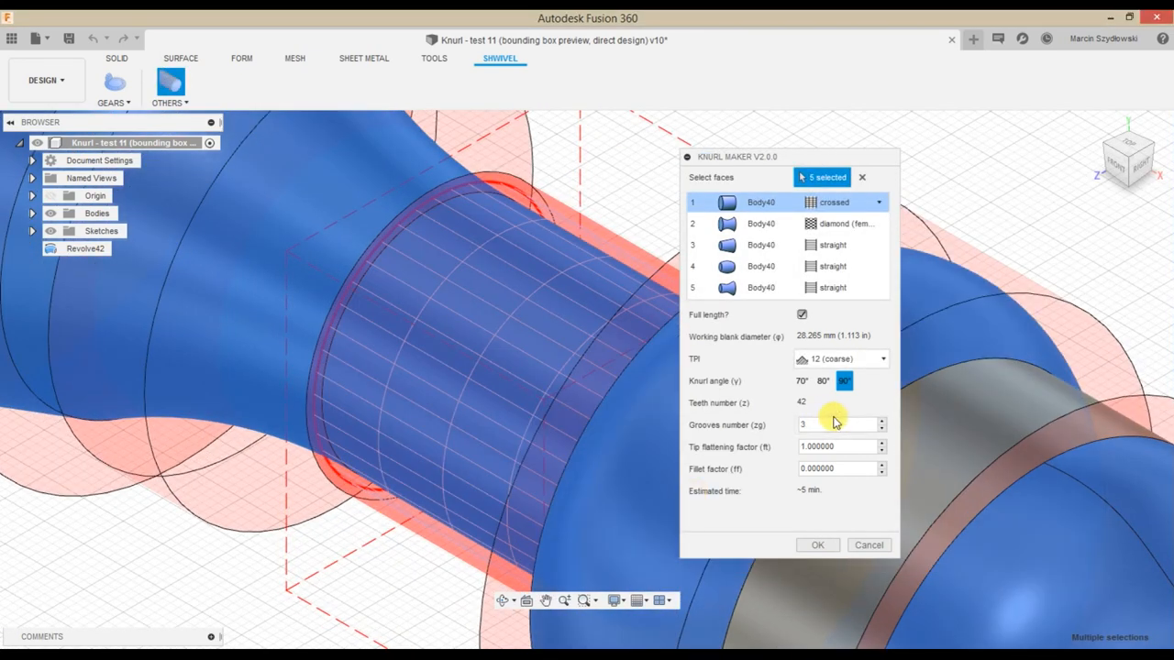
# - Raise Grooves number to 5, then switch to the 'Example - different surfaces v2' design
pyautogui.click(879, 420)
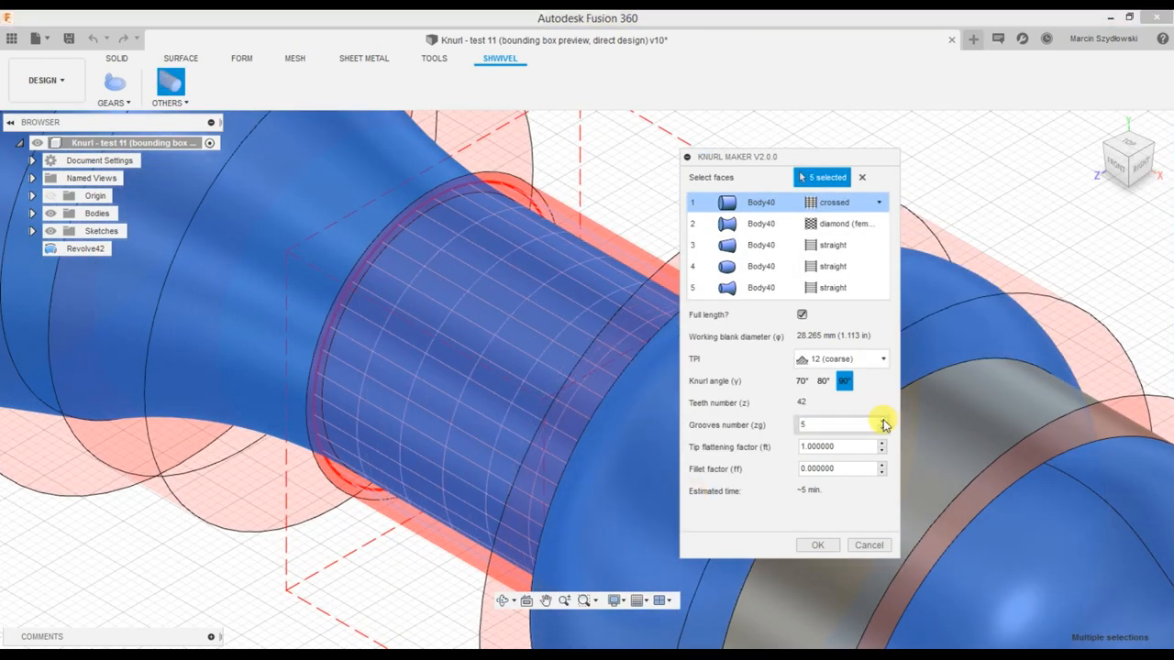
pyautogui.click(880, 420)
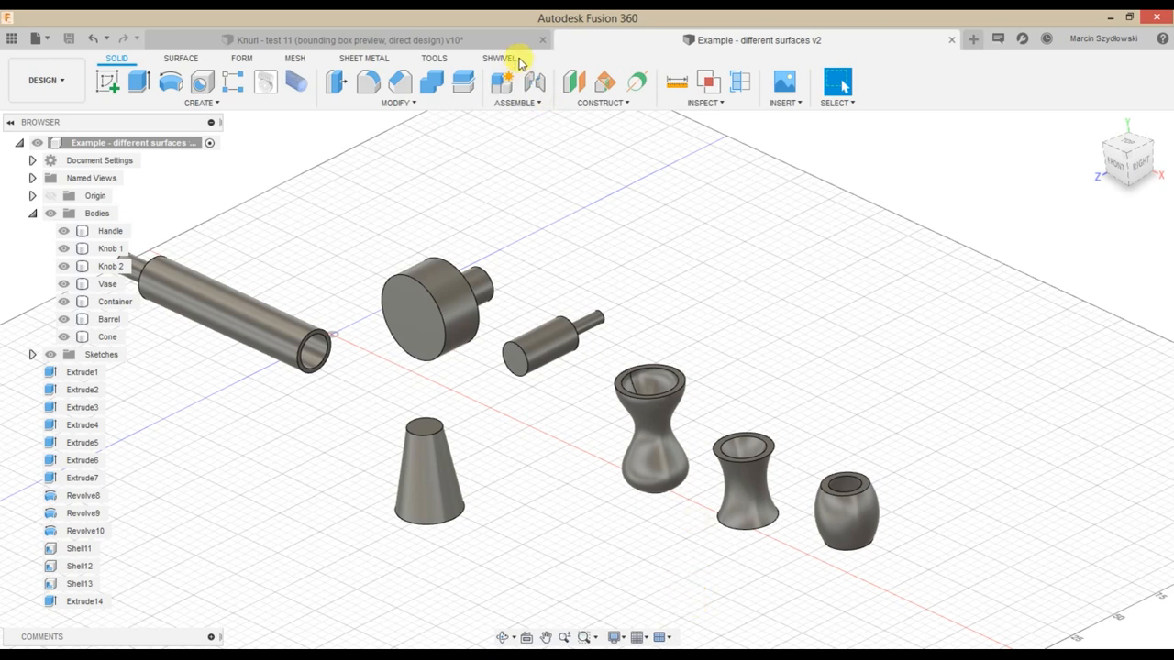
# - Launch Knurl maker v2.0.0 from SHWIVEL on the Cone, Container and Barrel faces
pyautogui.click(499, 58)
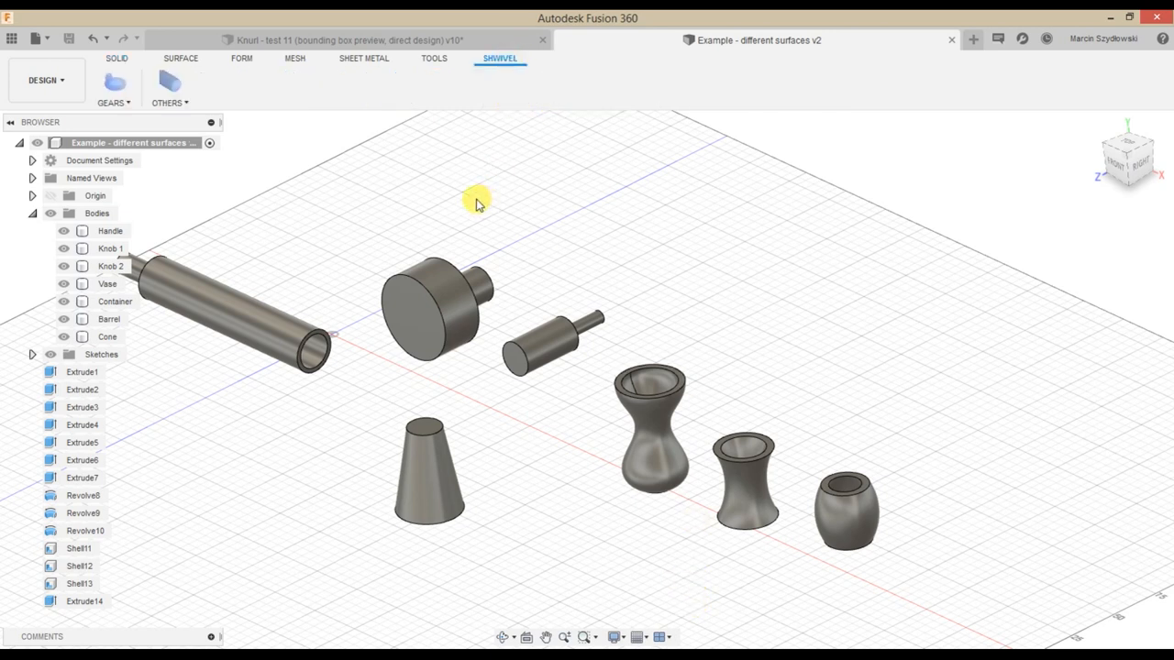
pyautogui.moveTo(170, 83)
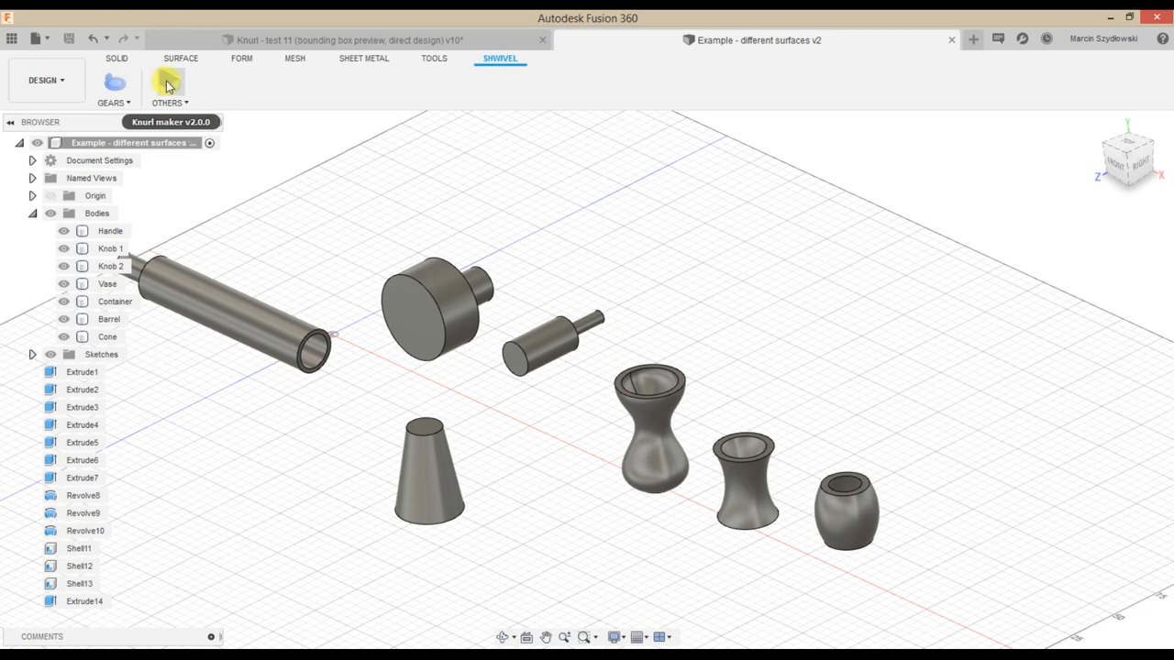
pyautogui.click(171, 83)
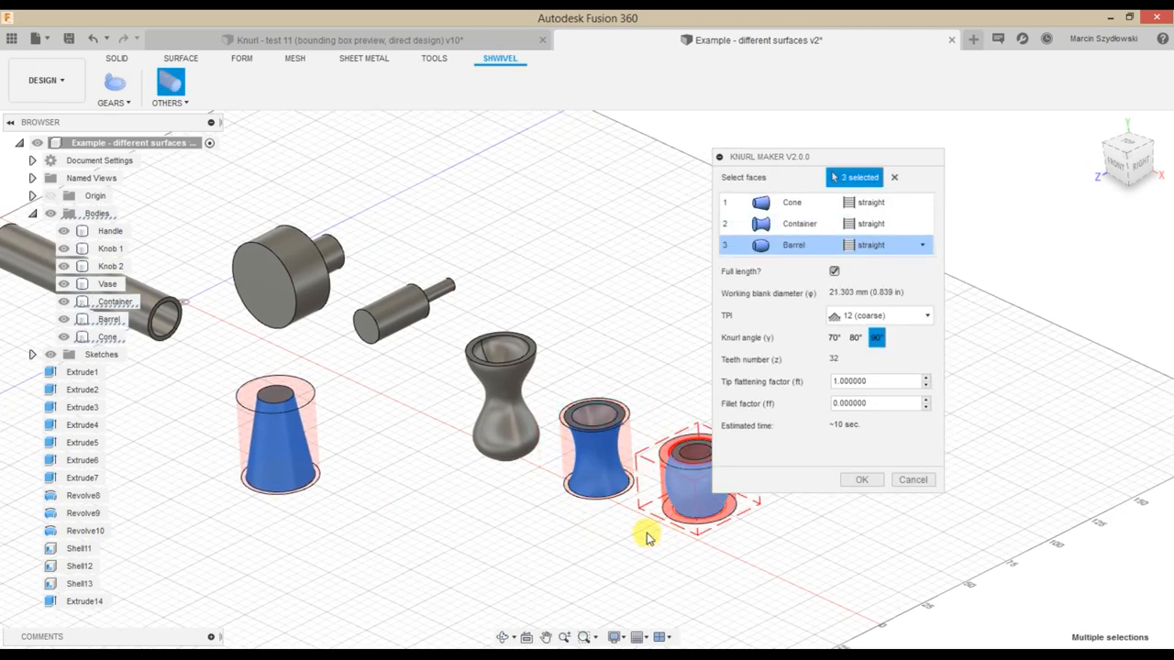
# - Add the Vase face to the knurl selection and pick the Cone row's pattern entry
pyautogui.click(499, 408)
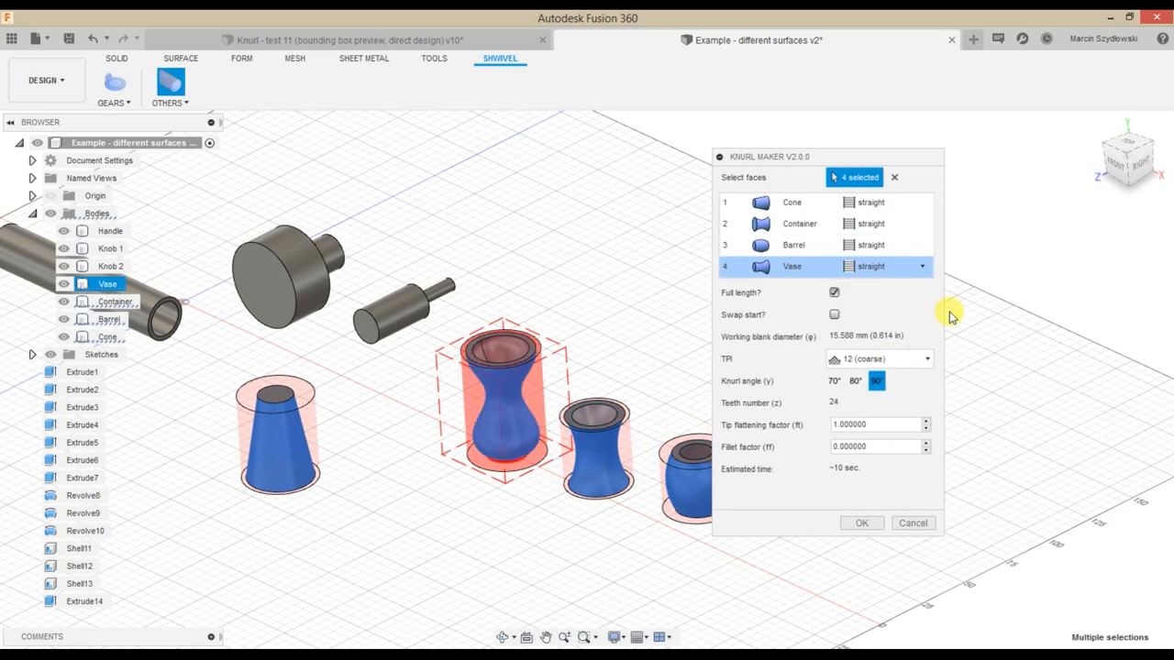
pyautogui.click(923, 266)
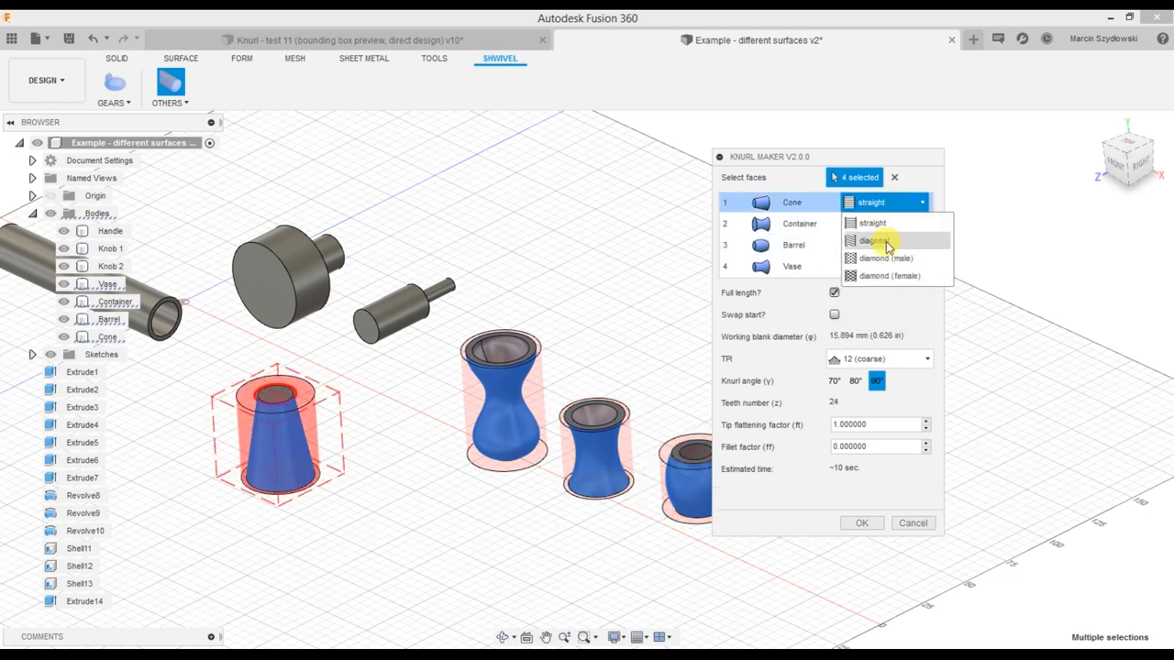
pyautogui.moveTo(885, 258)
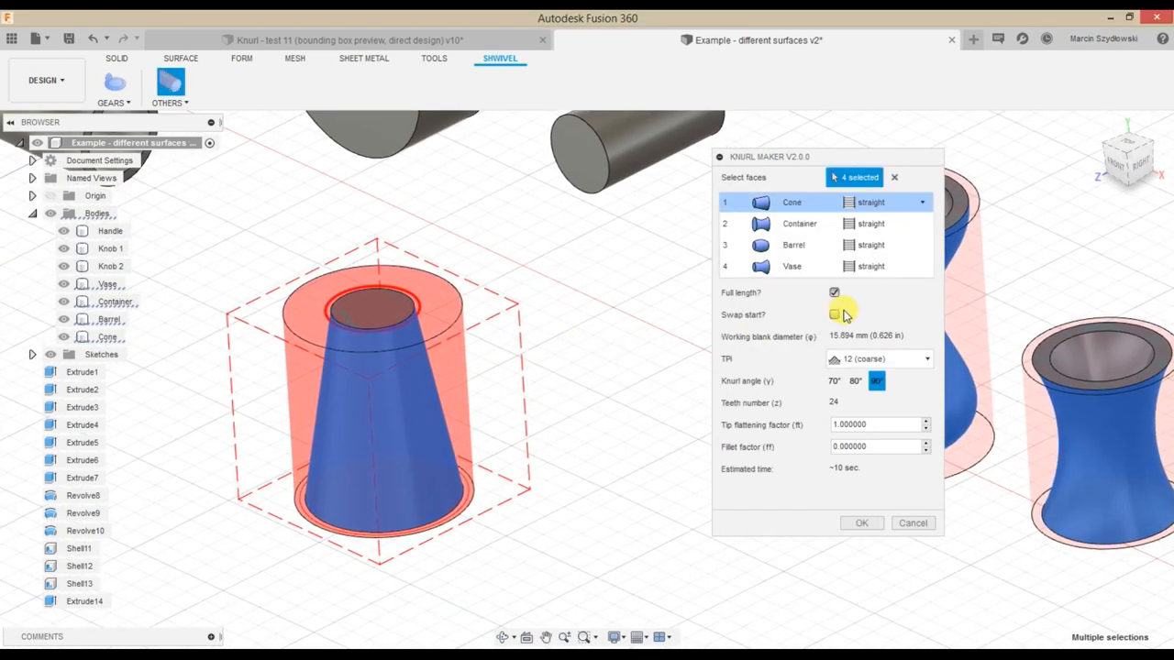
# - Turn off Full length for Cone and Vase, with Vase offsets 19 mm and 6 mm
pyautogui.click(833, 292)
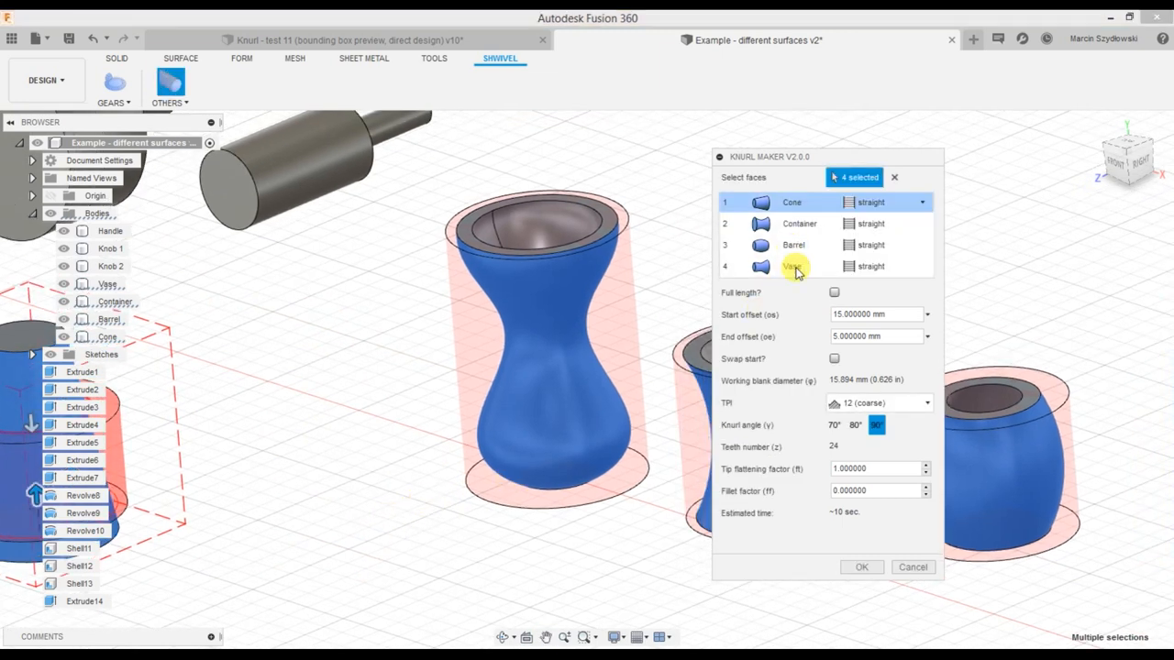
pyautogui.click(834, 293)
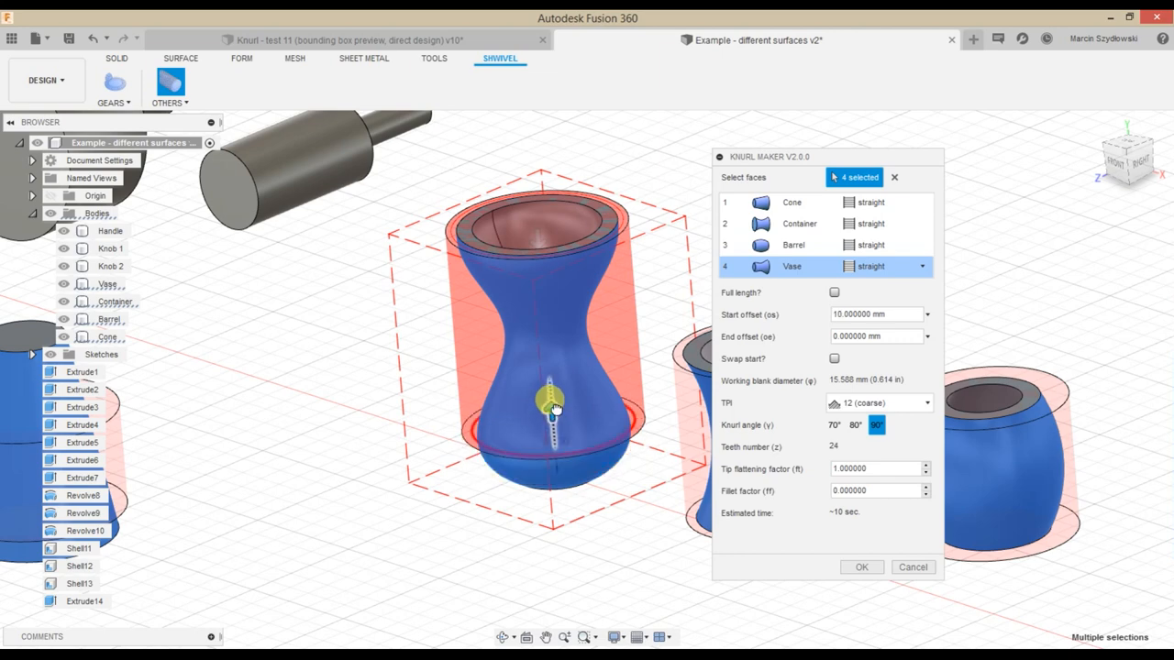
pyautogui.moveTo(553, 408); pyautogui.dragTo(548, 347)
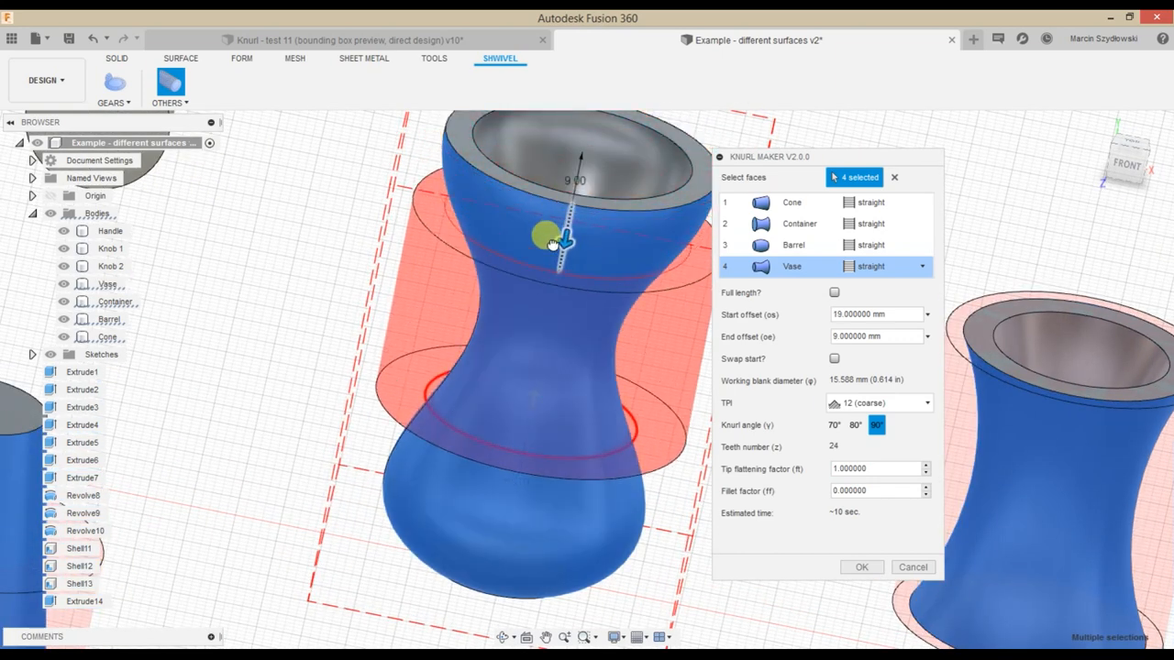
pyautogui.moveTo(550, 238); pyautogui.dragTo(559, 371)
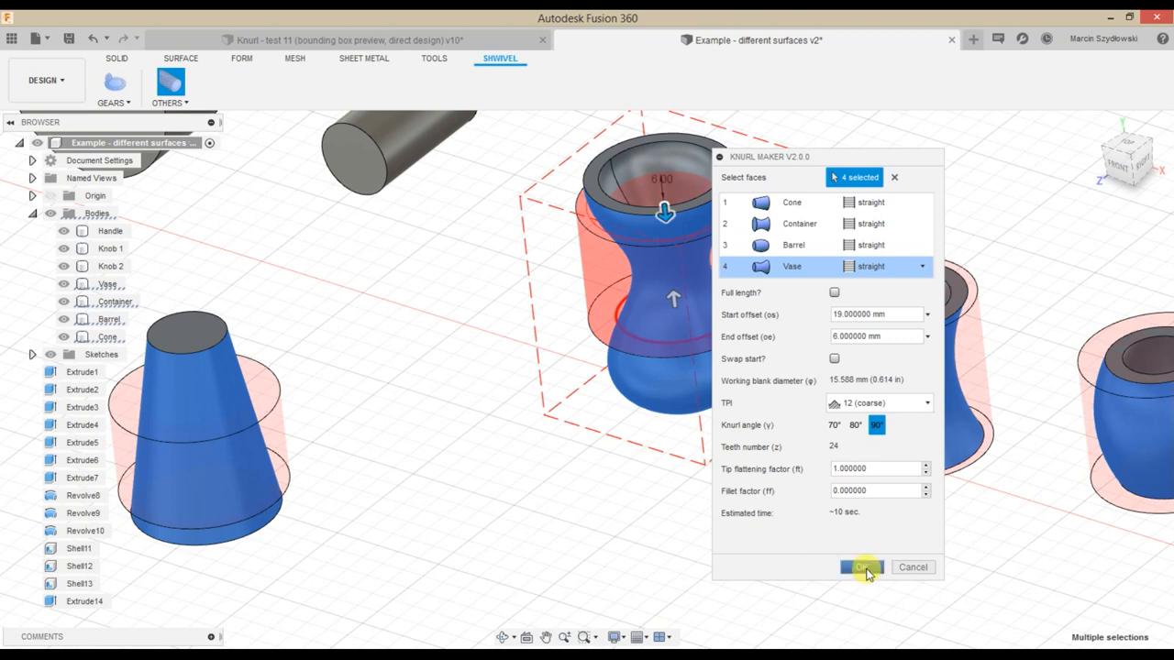
# - Apply the knurls, orbit to inspect the knurled bodies, then undo the result
pyautogui.click(860, 567)
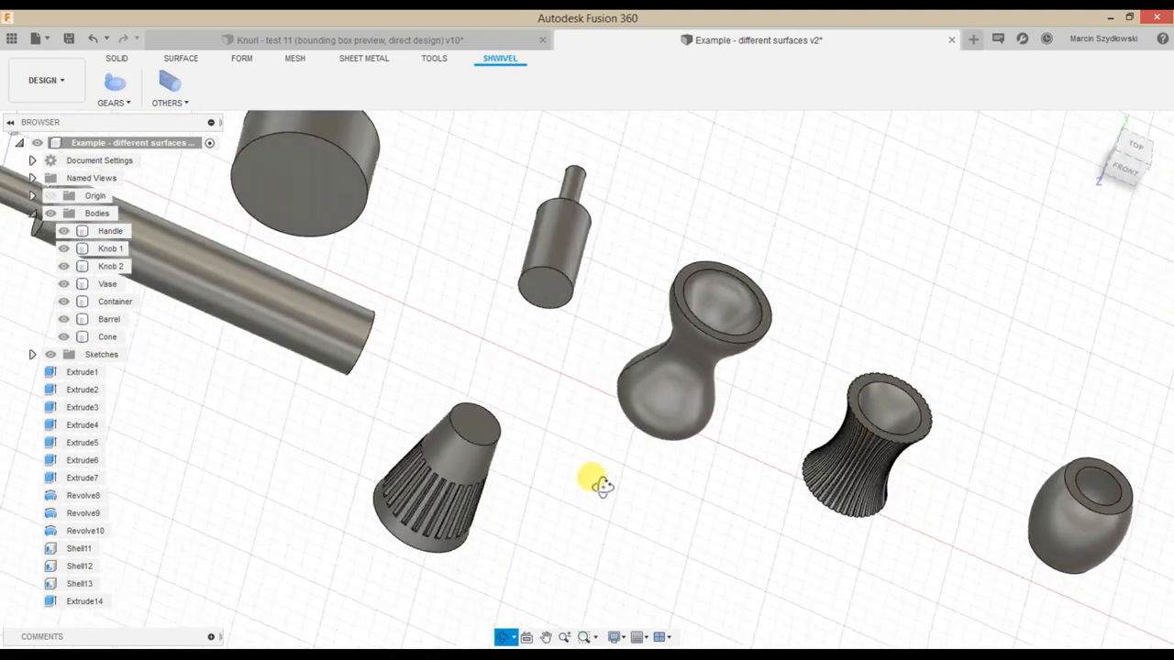
pyautogui.moveTo(596, 481); pyautogui.dragTo(532, 445)
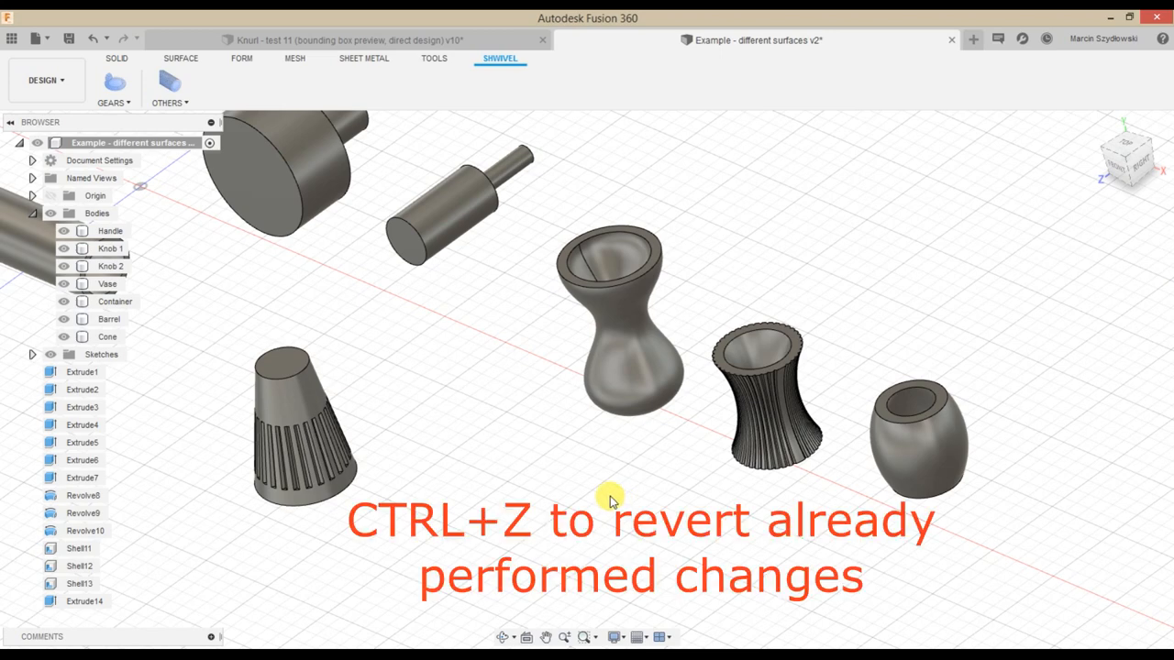
pyautogui.press('Ctrl+z')
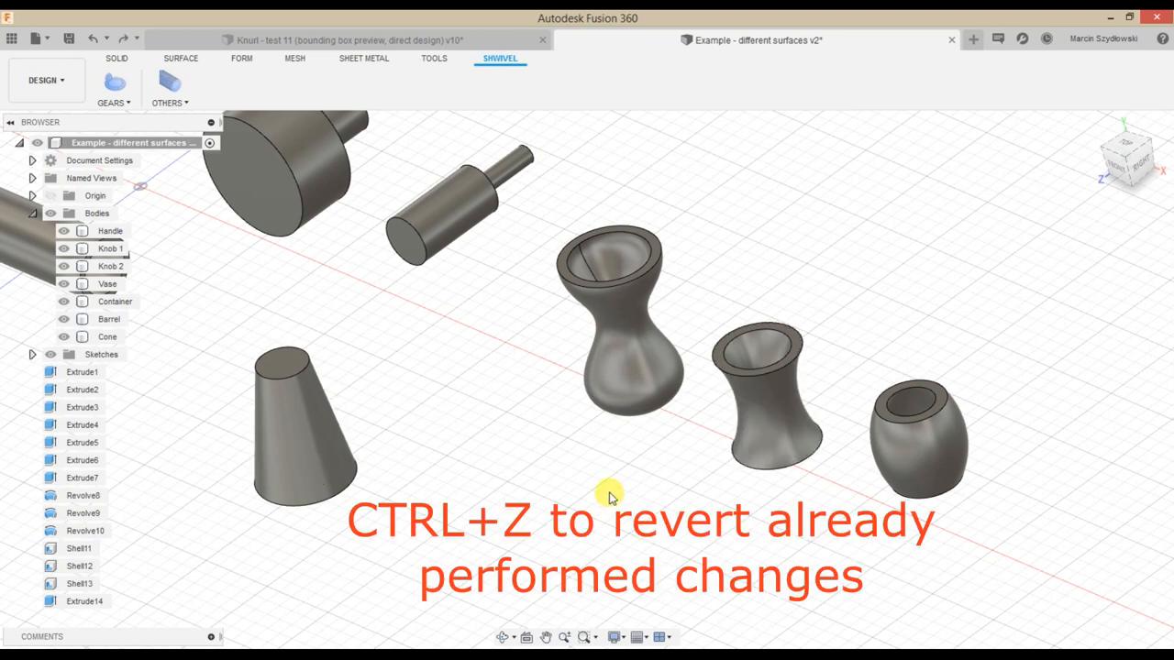
# - Undo the remaining knurl change, then select the Handle body and bring up its actions
pyautogui.press('ctrl+z')
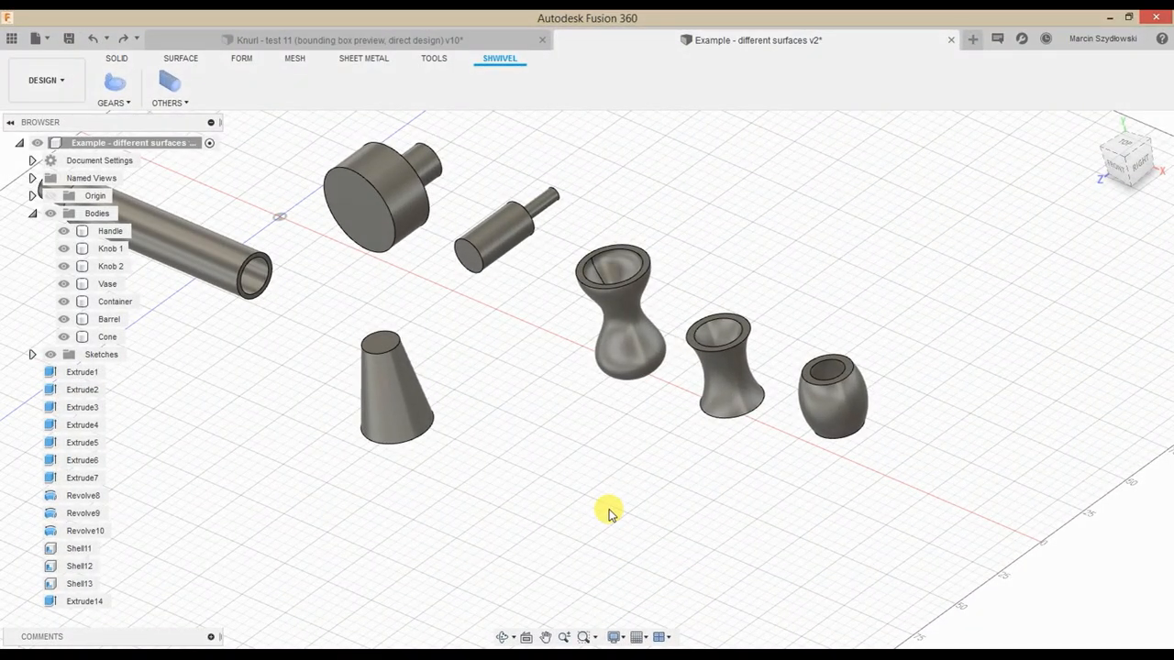
pyautogui.moveTo(746, 538)
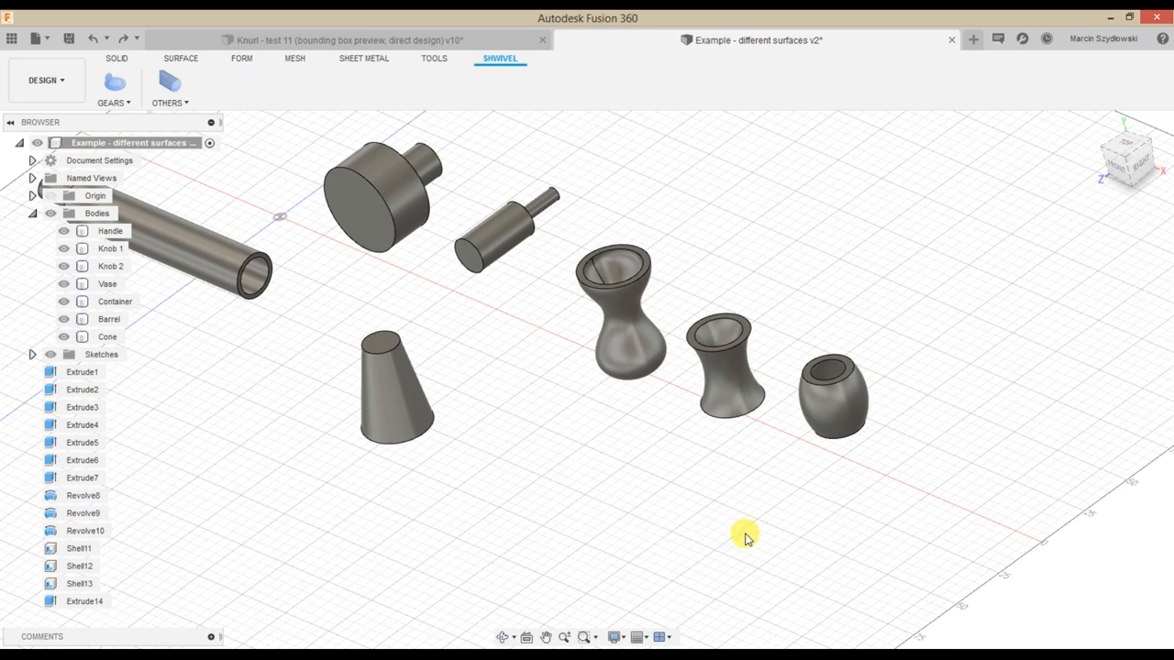
pyautogui.click(109, 232)
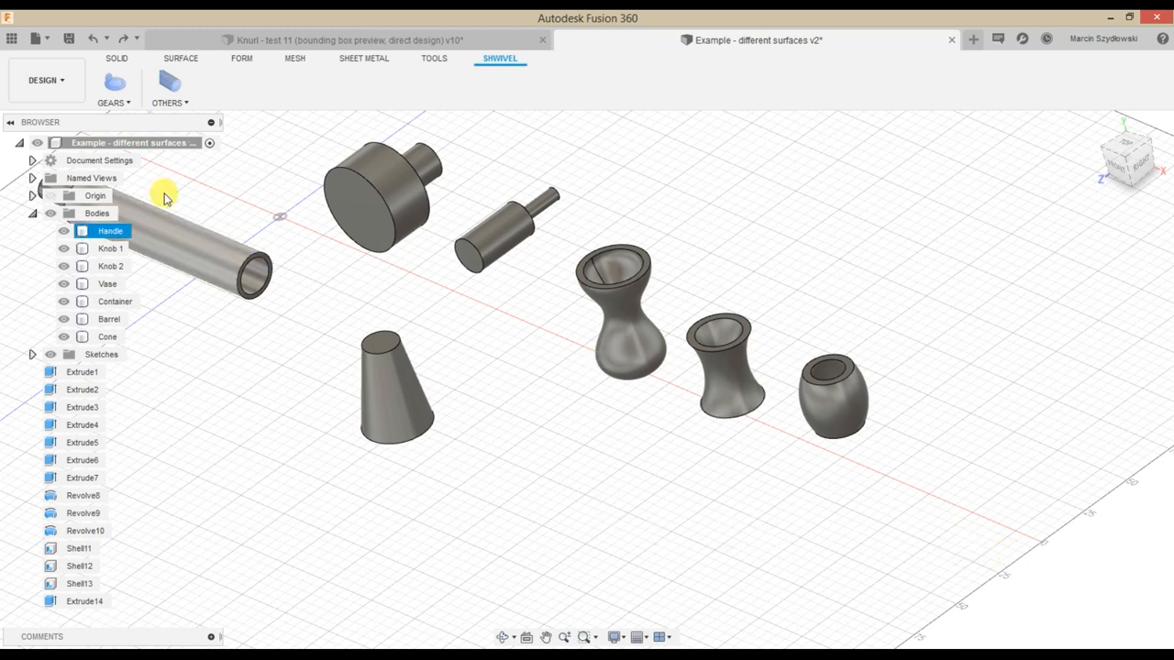
pyautogui.rightClick(131, 142)
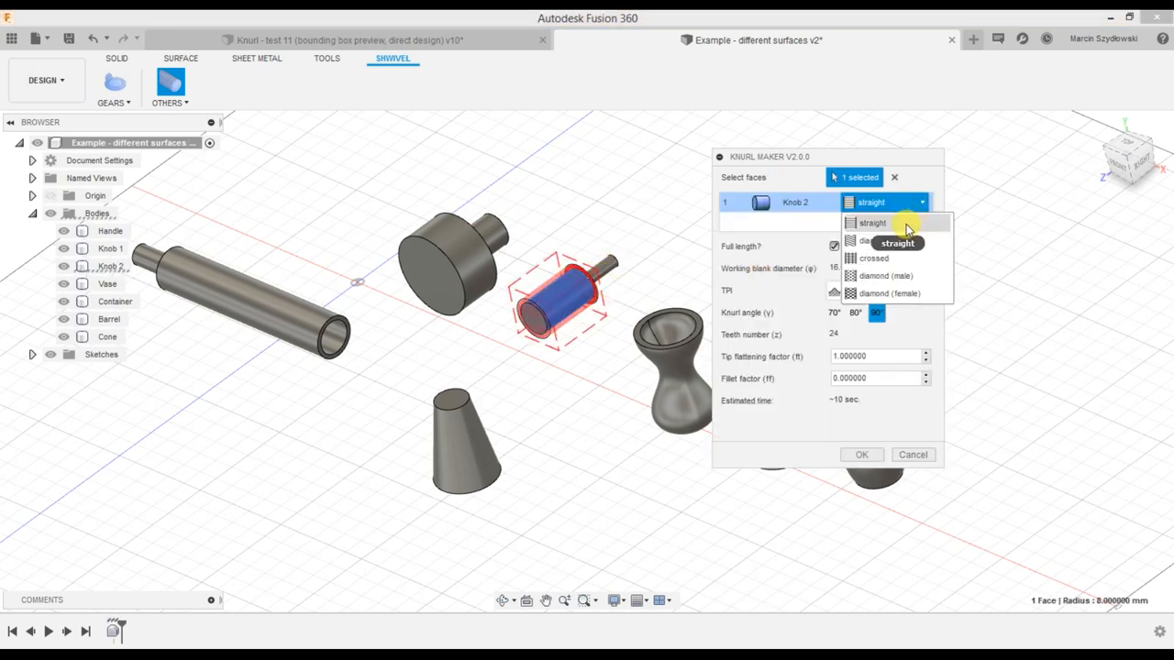
pyautogui.click(871, 258)
pyautogui.write('.2')
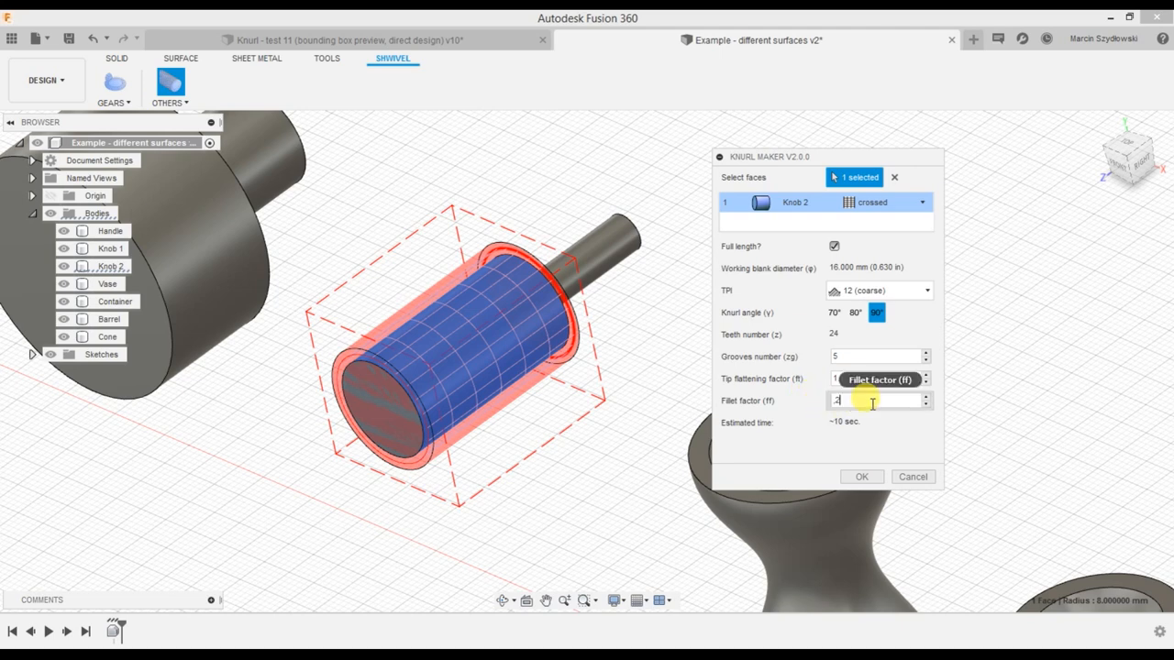
pyautogui.click(873, 379)
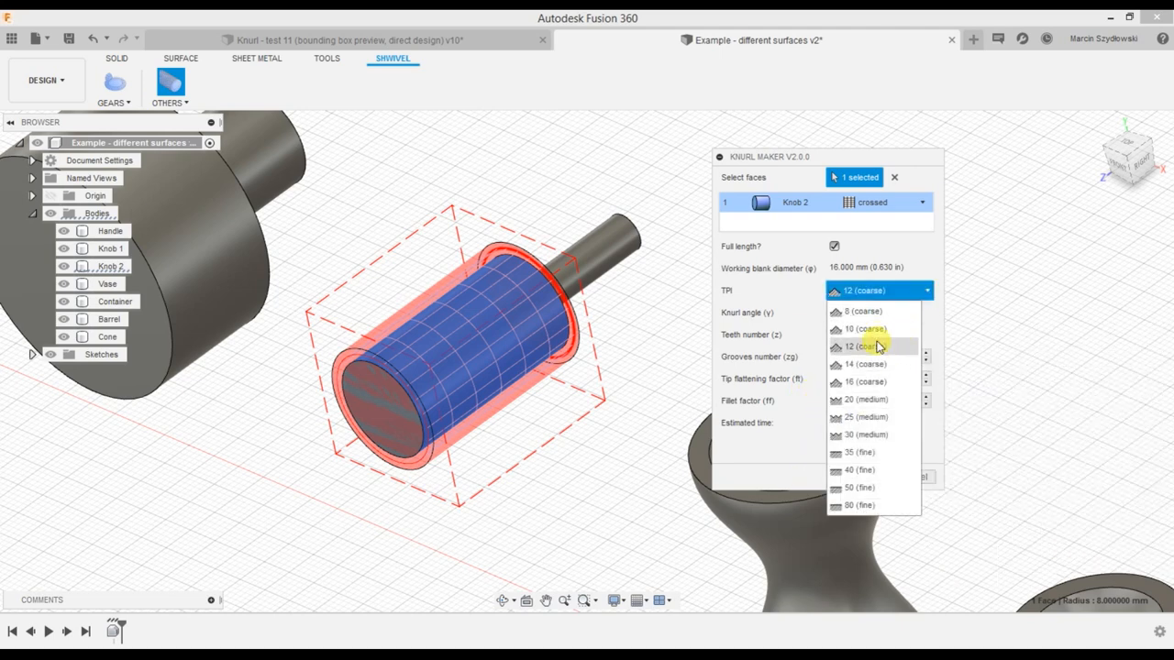
pyautogui.moveTo(869, 382)
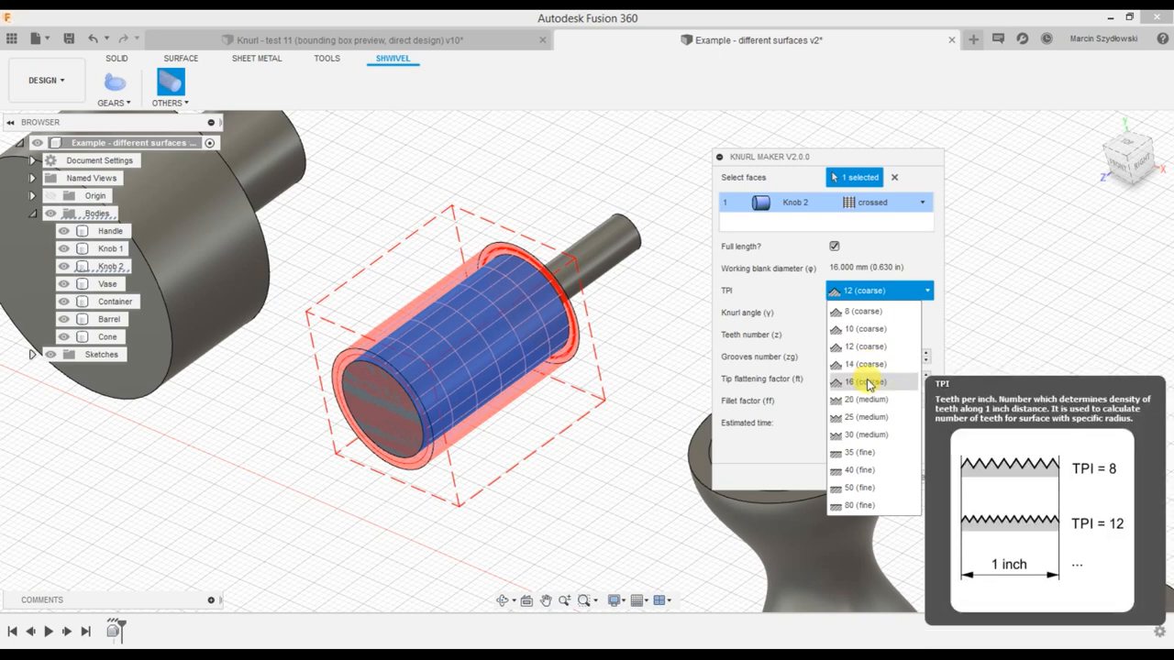
pyautogui.click(861, 381)
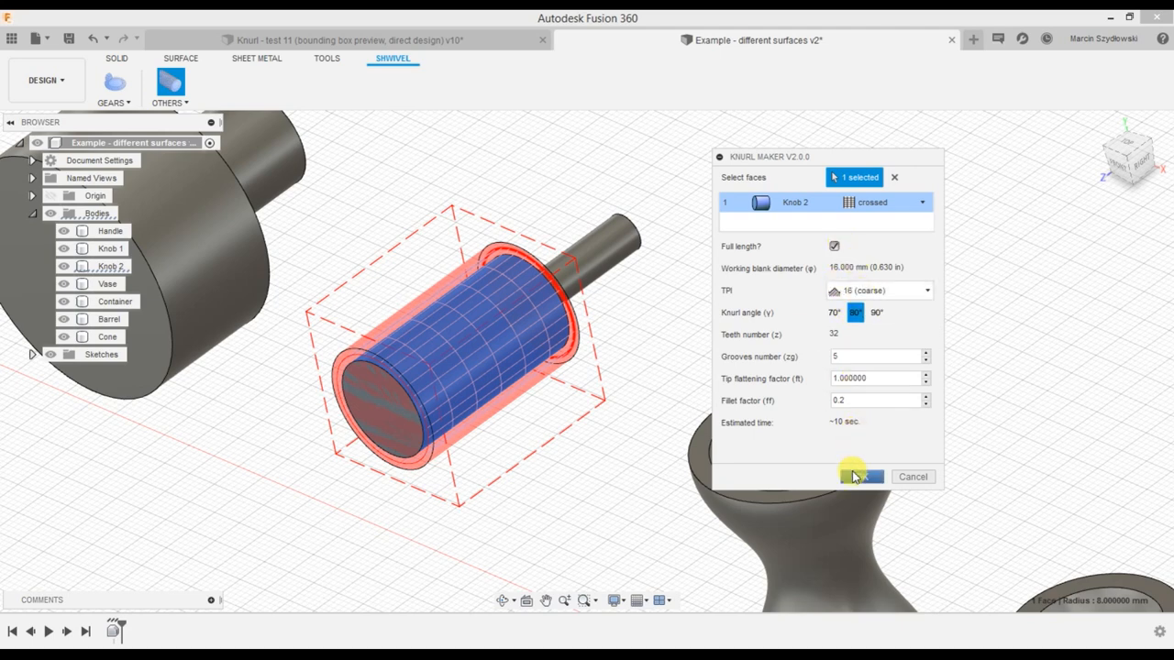
pyautogui.click(860, 476)
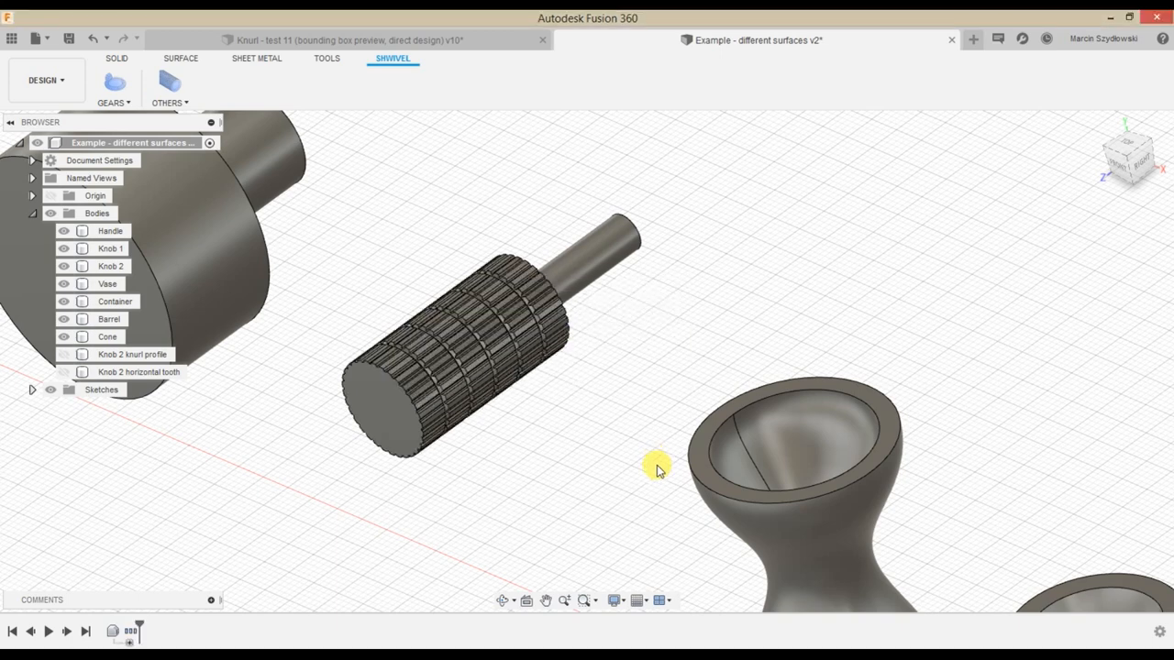
# - Zoom out to see all bodies and bring the Handle tube closer into view
pyautogui.moveTo(655, 471); pyautogui.dragTo(527, 448)
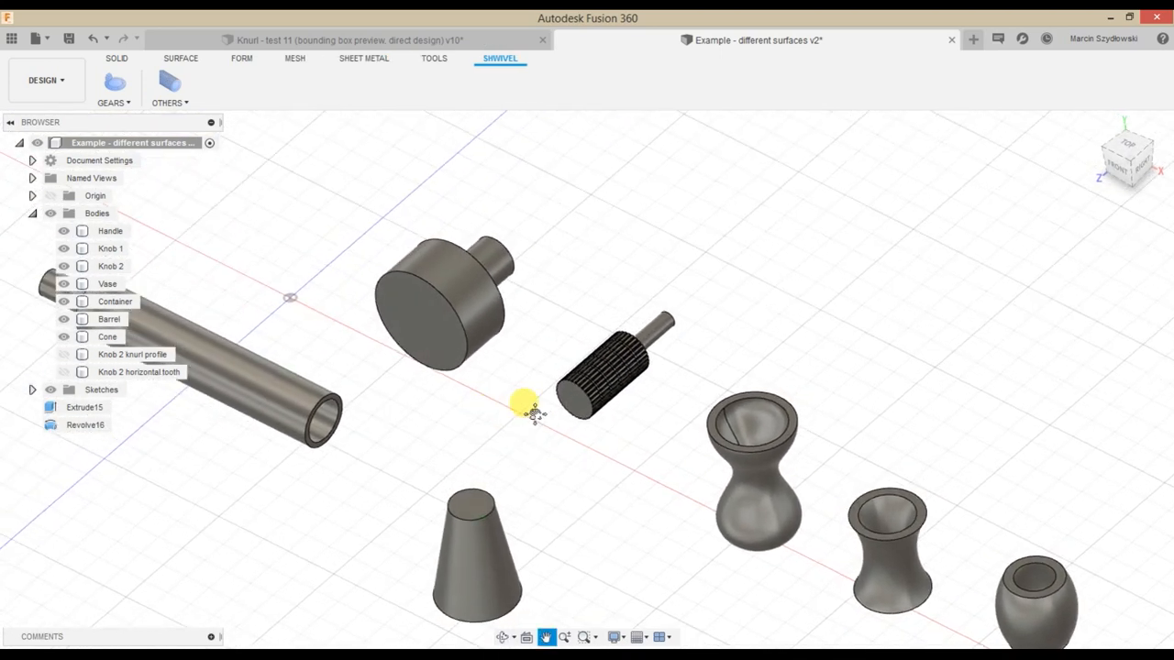
pyautogui.moveTo(523, 404); pyautogui.dragTo(481, 412)
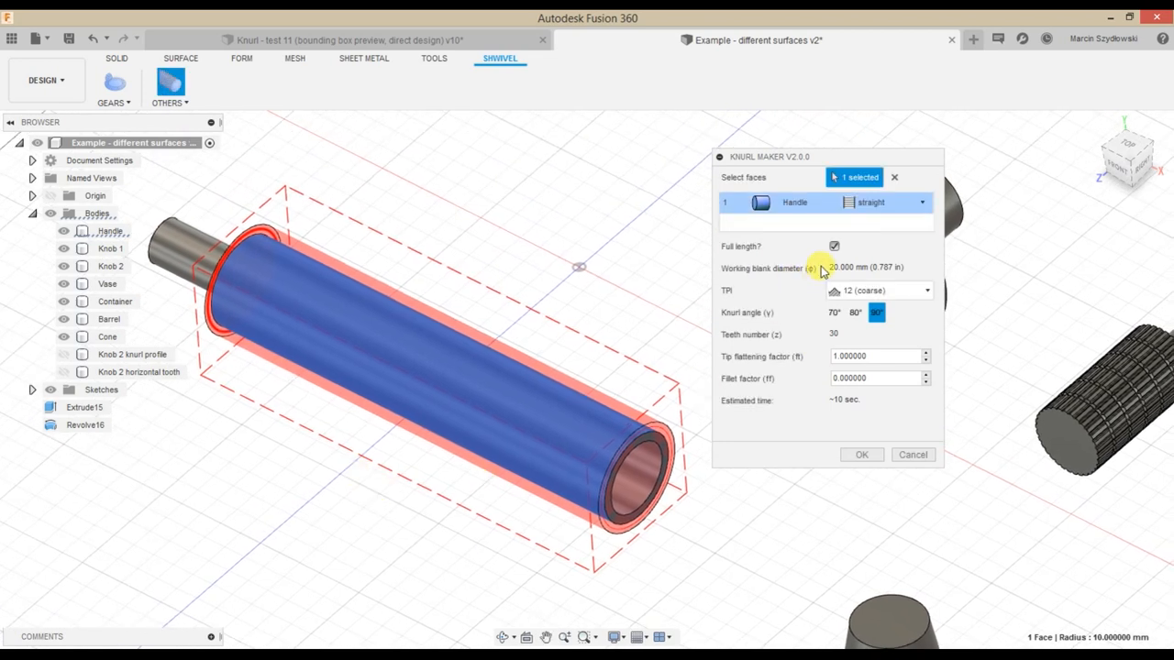
# - Make the Handle knurl partial-length with a 50 mm start and 20 mm end offset
pyautogui.click(833, 246)
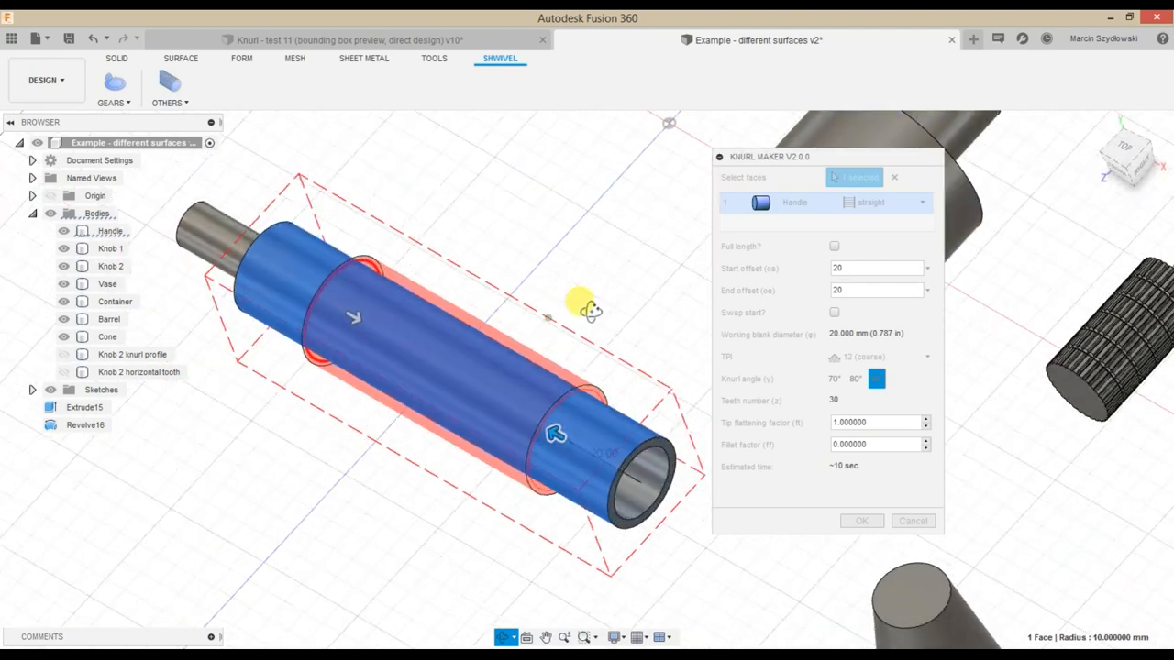
pyautogui.moveTo(587, 311); pyautogui.dragTo(609, 284)
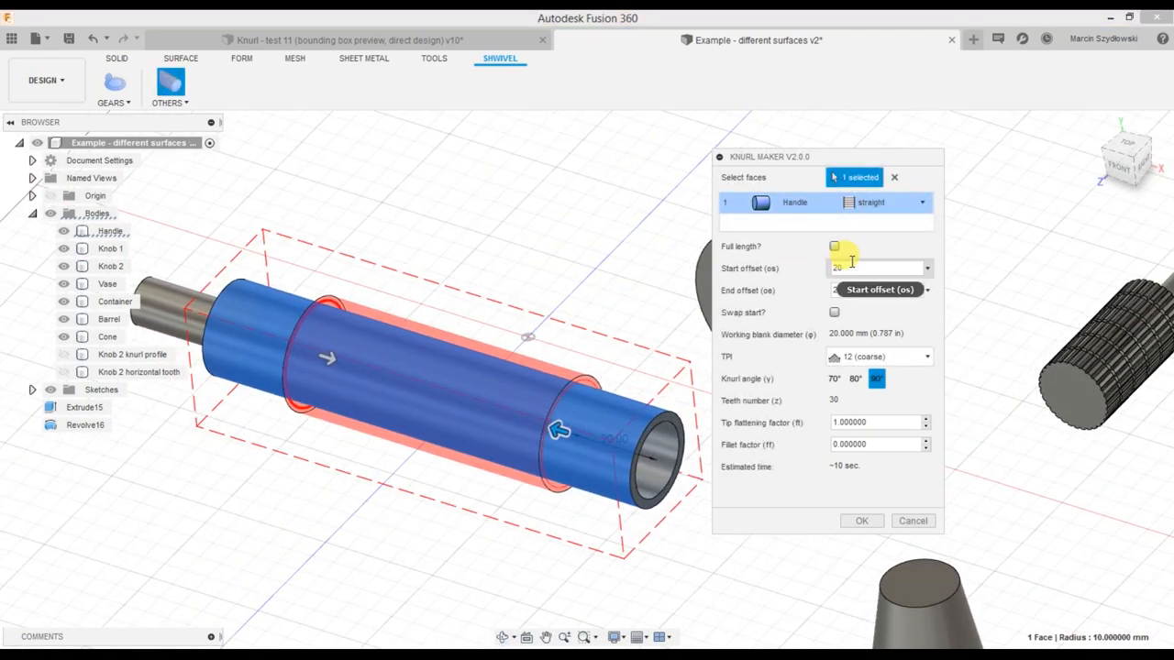
pyautogui.write('50.000000 mm')
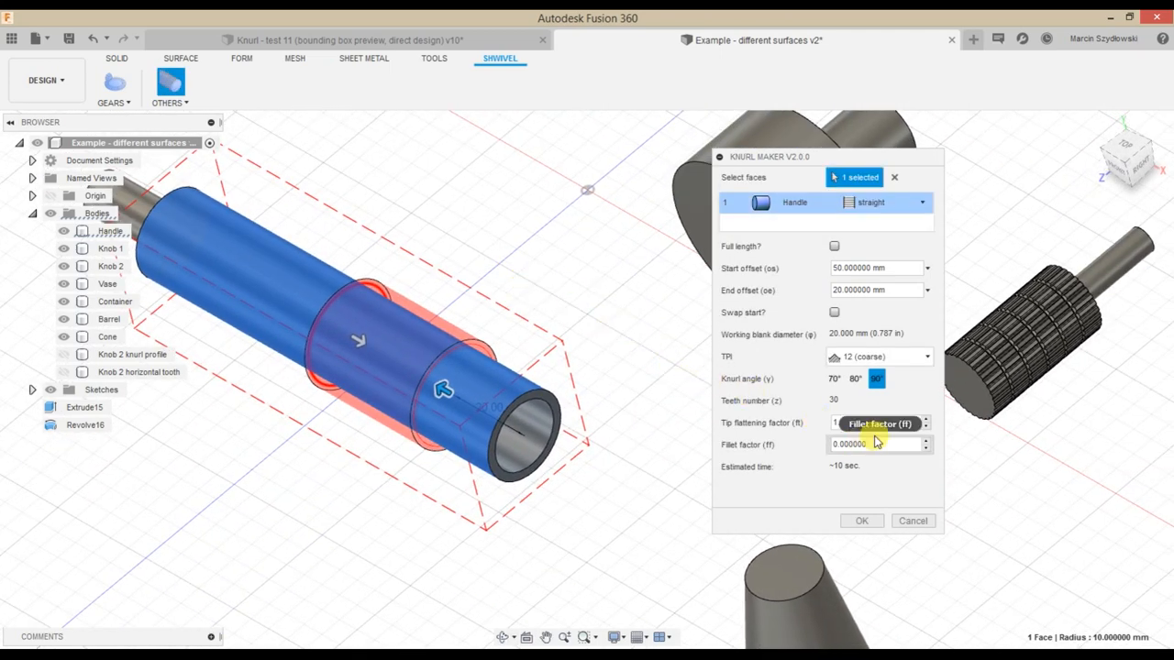
pyautogui.click(871, 423)
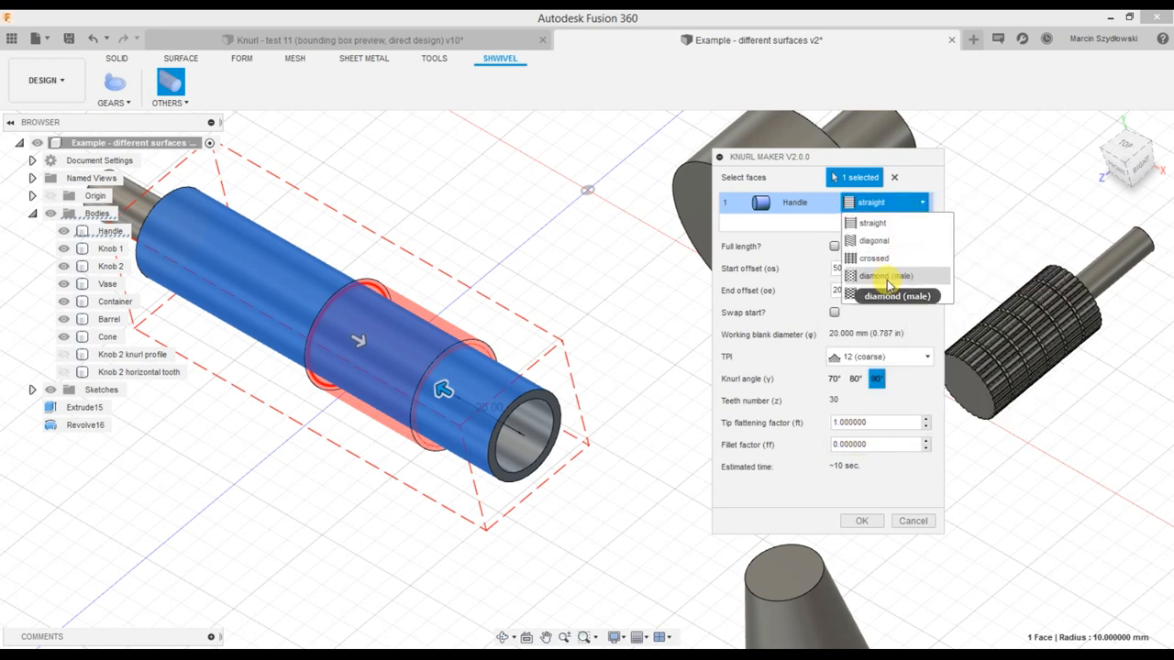
# - Try diamond patterns, then set the Handle knurl to crossed at 80° with 13 grooves
pyautogui.click(894, 296)
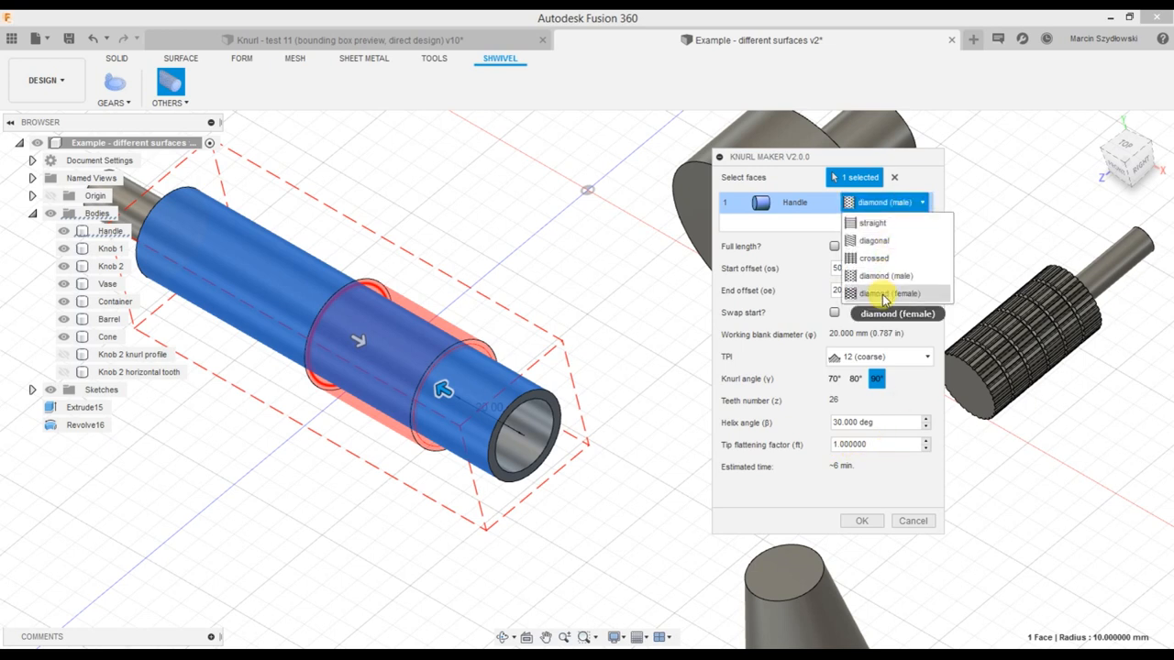
pyautogui.click(892, 294)
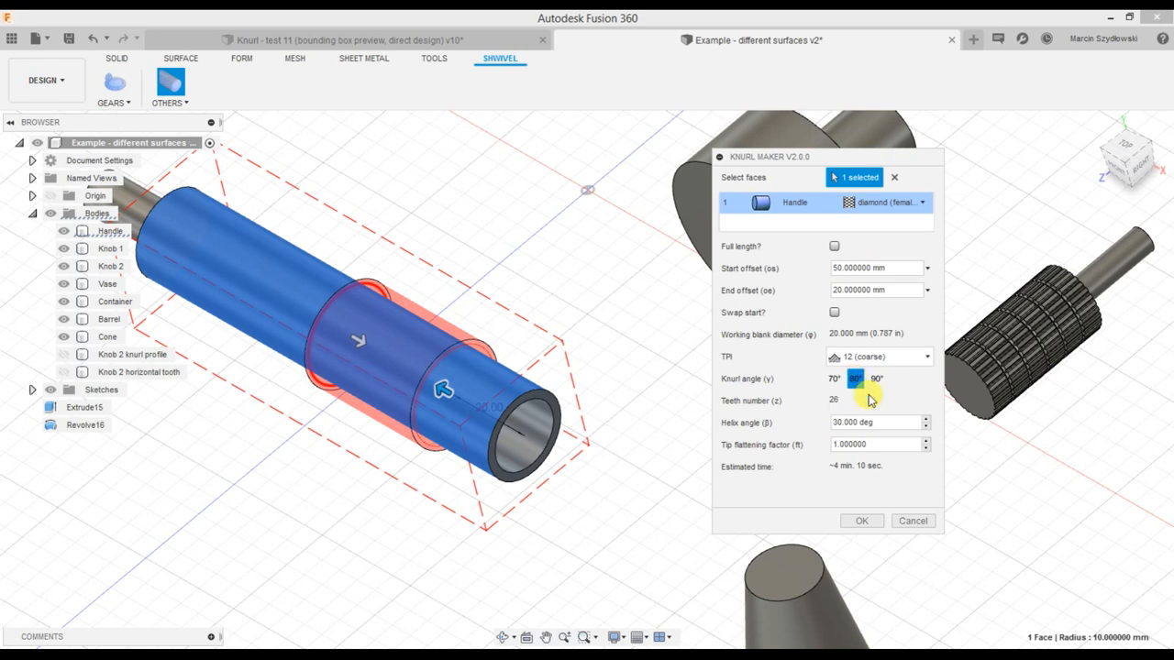
pyautogui.moveTo(856, 379)
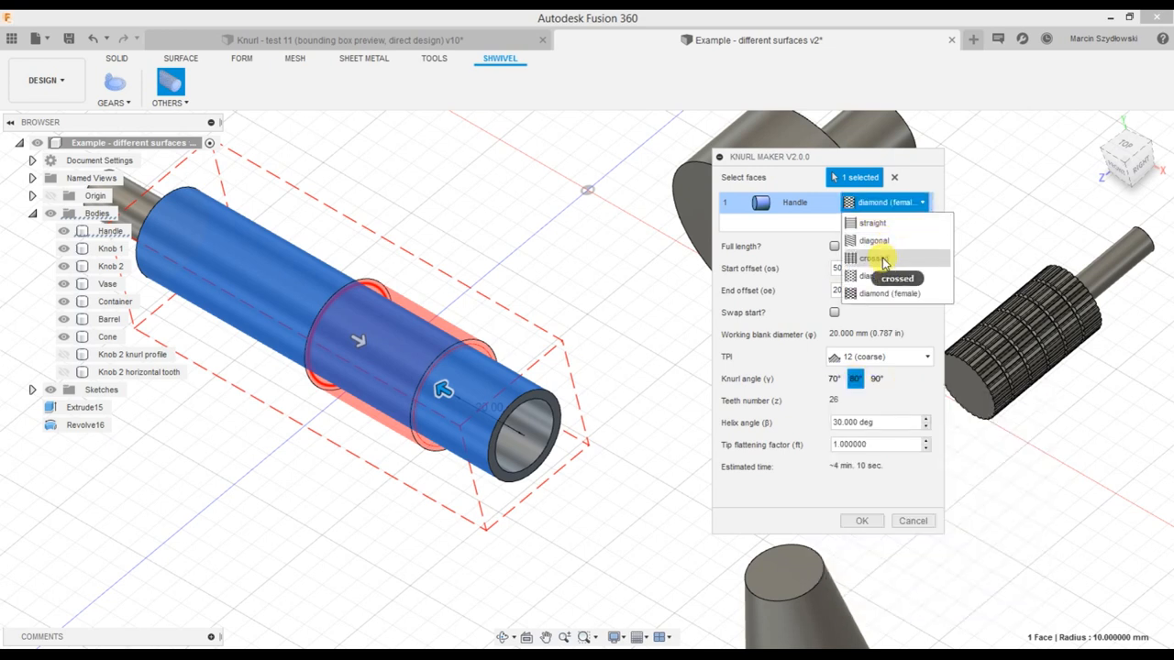
pyautogui.click(874, 254)
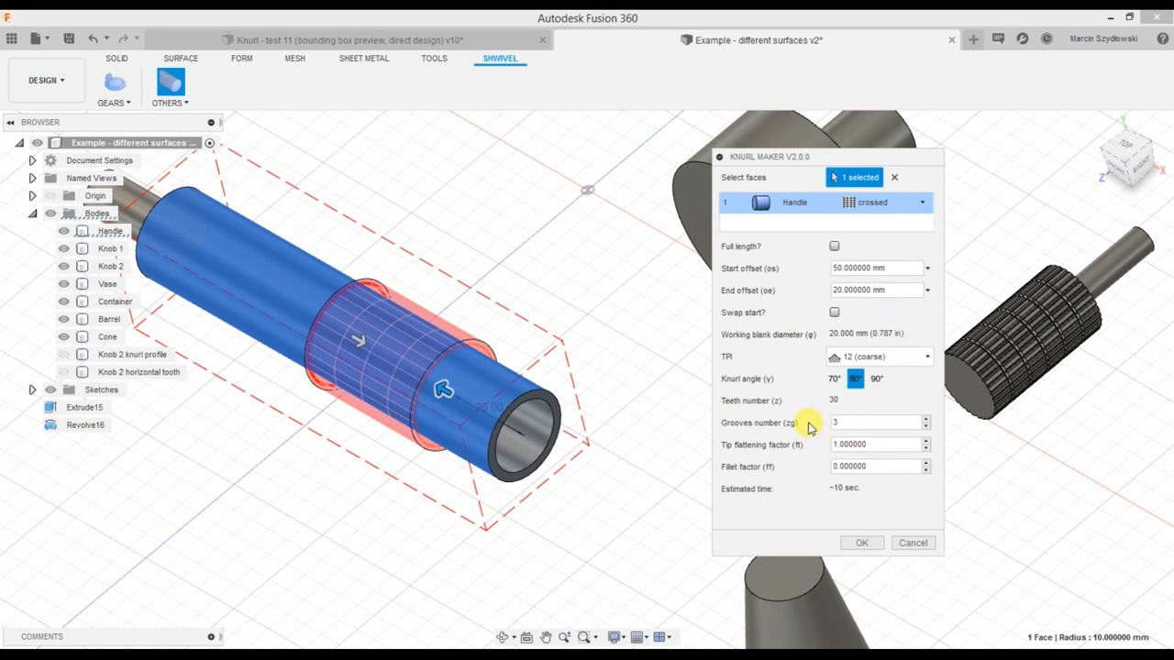
pyautogui.moveTo(749, 435)
pyautogui.write('2')
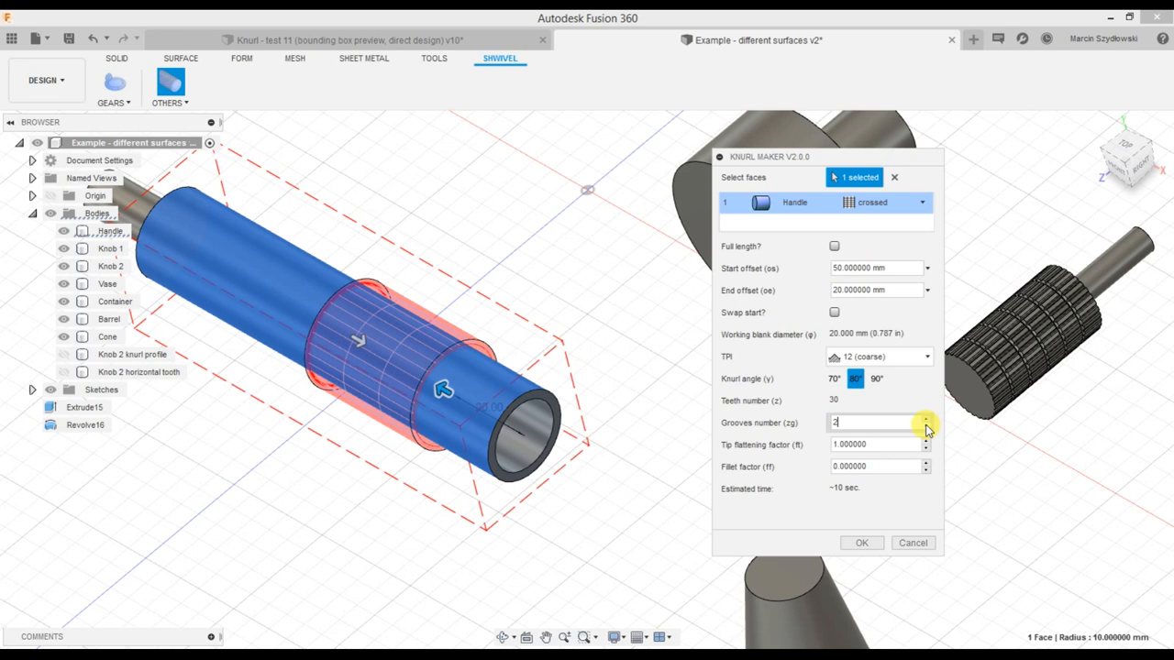
pyautogui.click(923, 428)
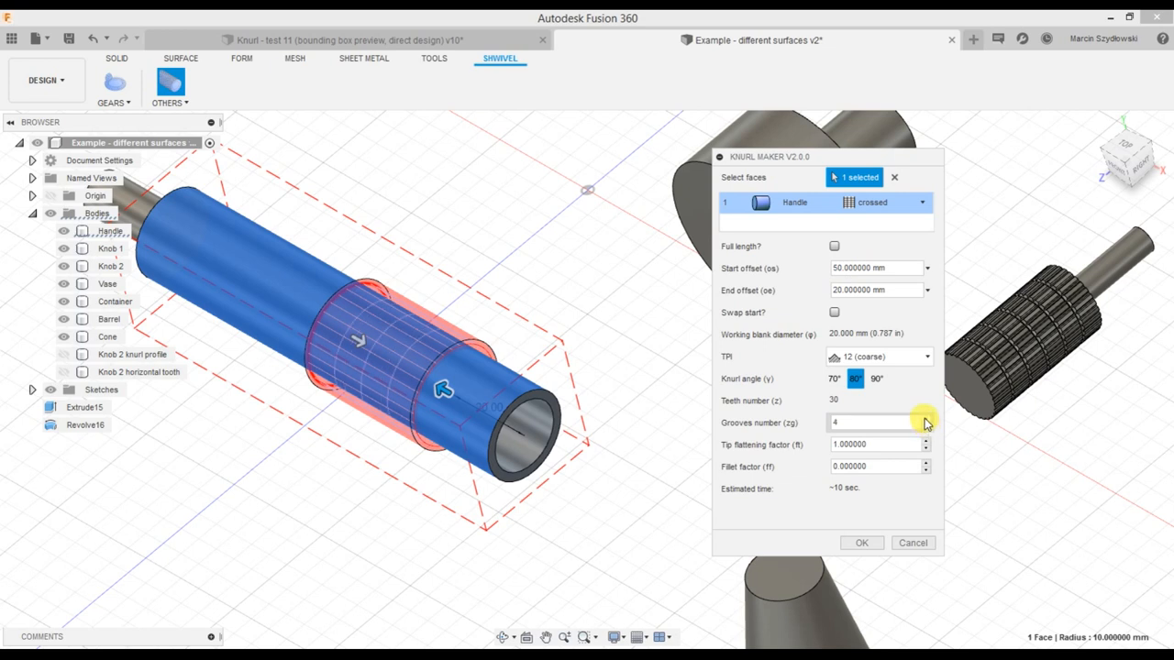
pyautogui.write('50')
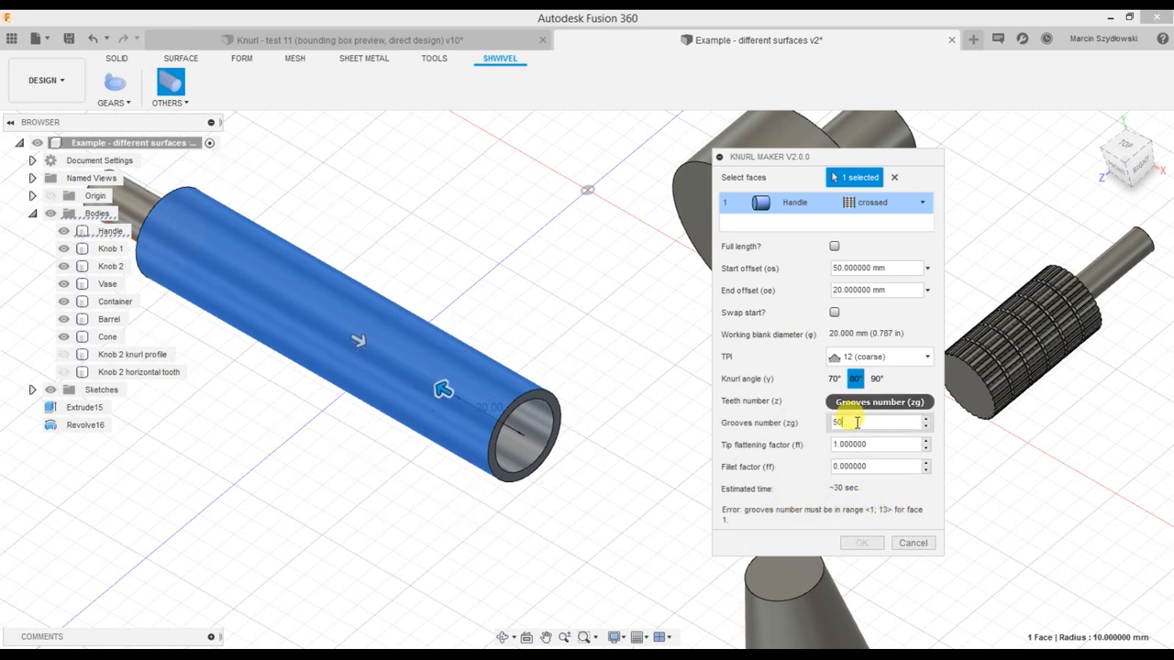
pyautogui.write('13')
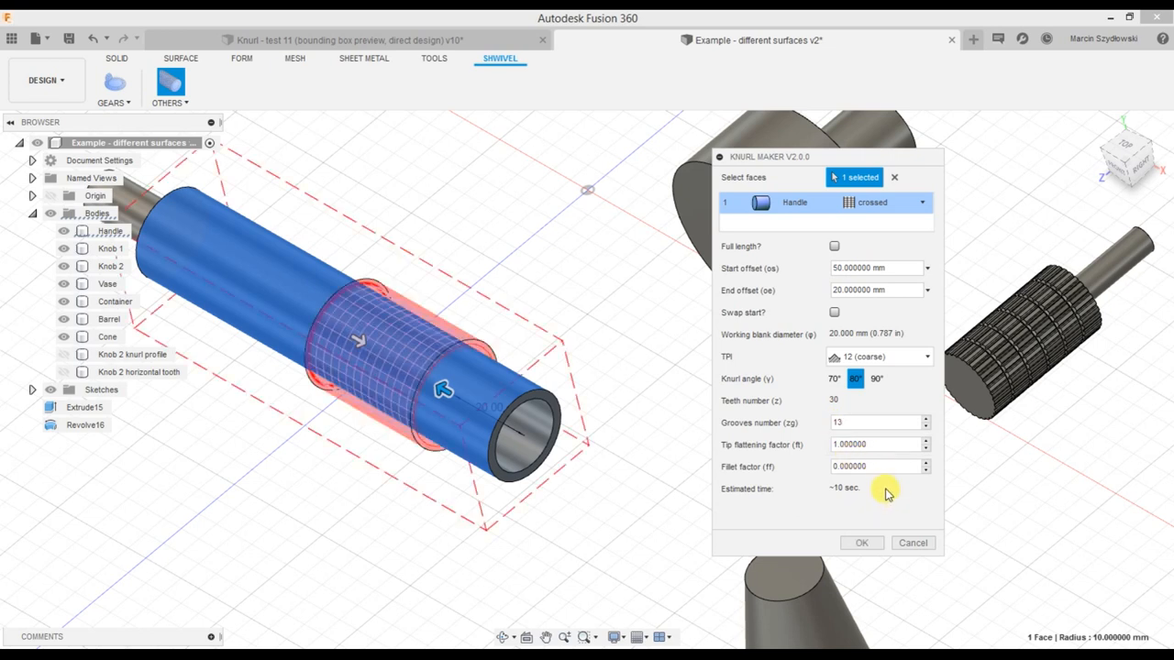
# - Enter a fillet factor of 0.2 for the Handle's crossed knurl
pyautogui.click(871, 465)
pyautogui.write('0.2')
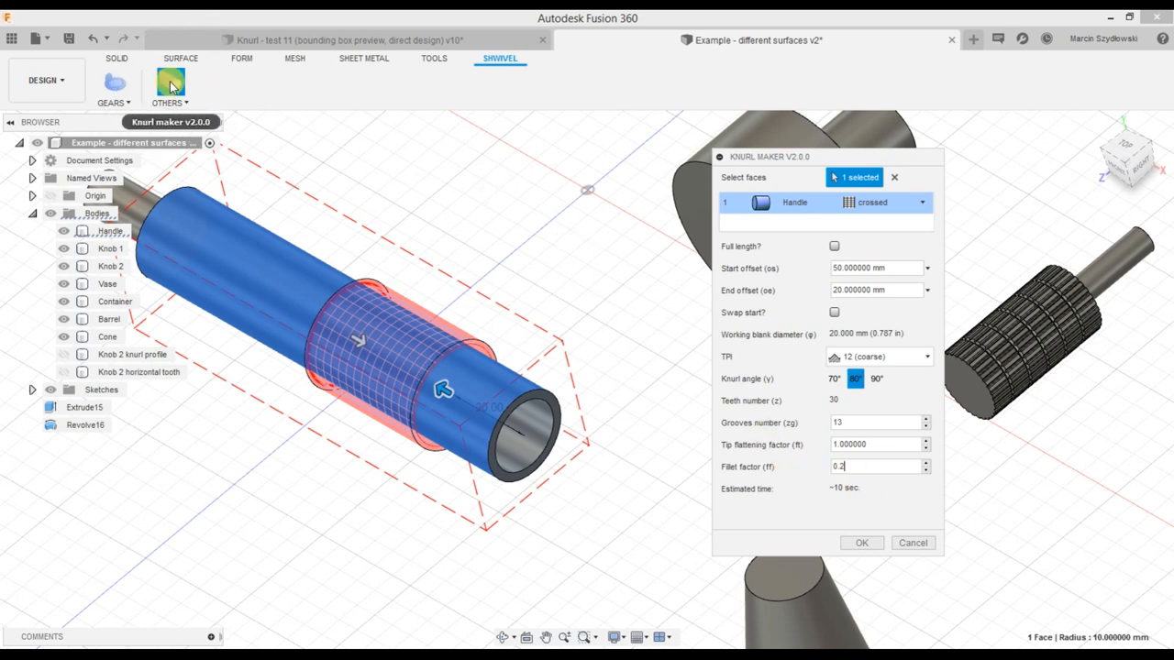
pyautogui.moveTo(524, 71)
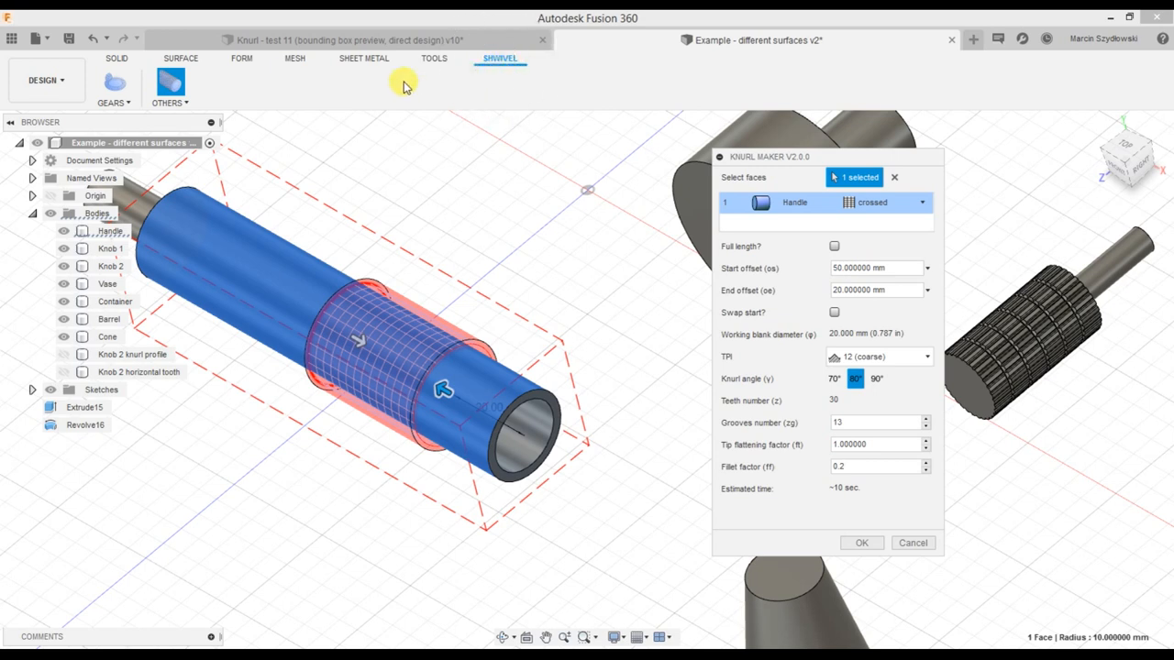
pyautogui.moveTo(384, 87)
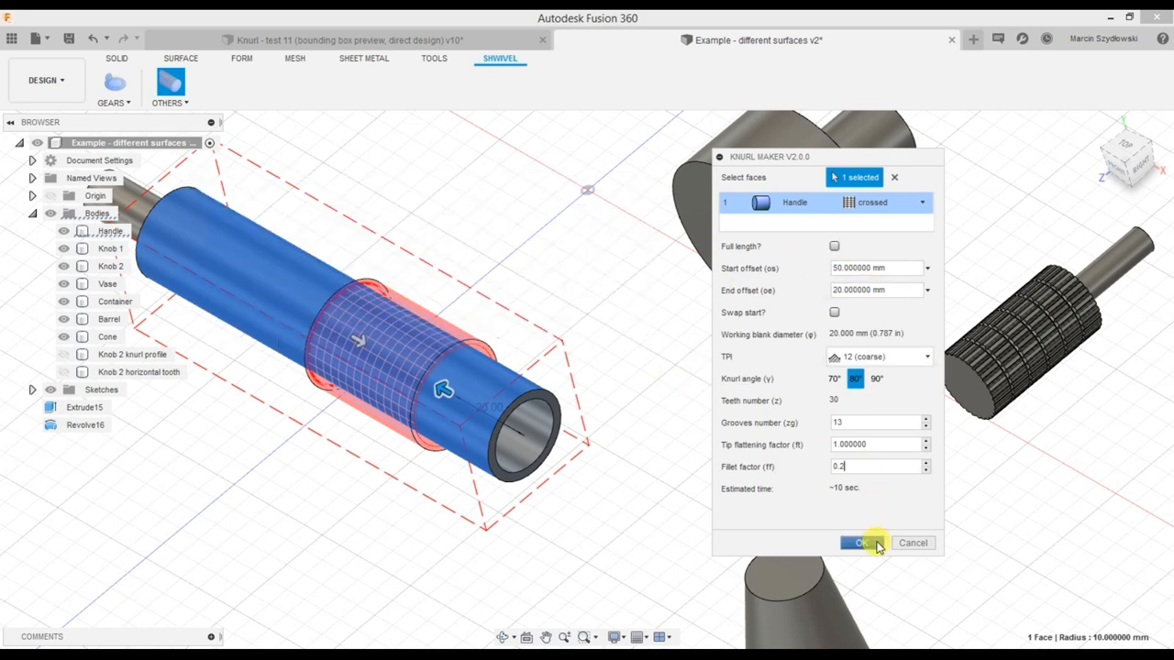
# - Generate the Handle's crossed knurl band, then inspect it and the knurled vase, container and barrel
pyautogui.click(855, 542)
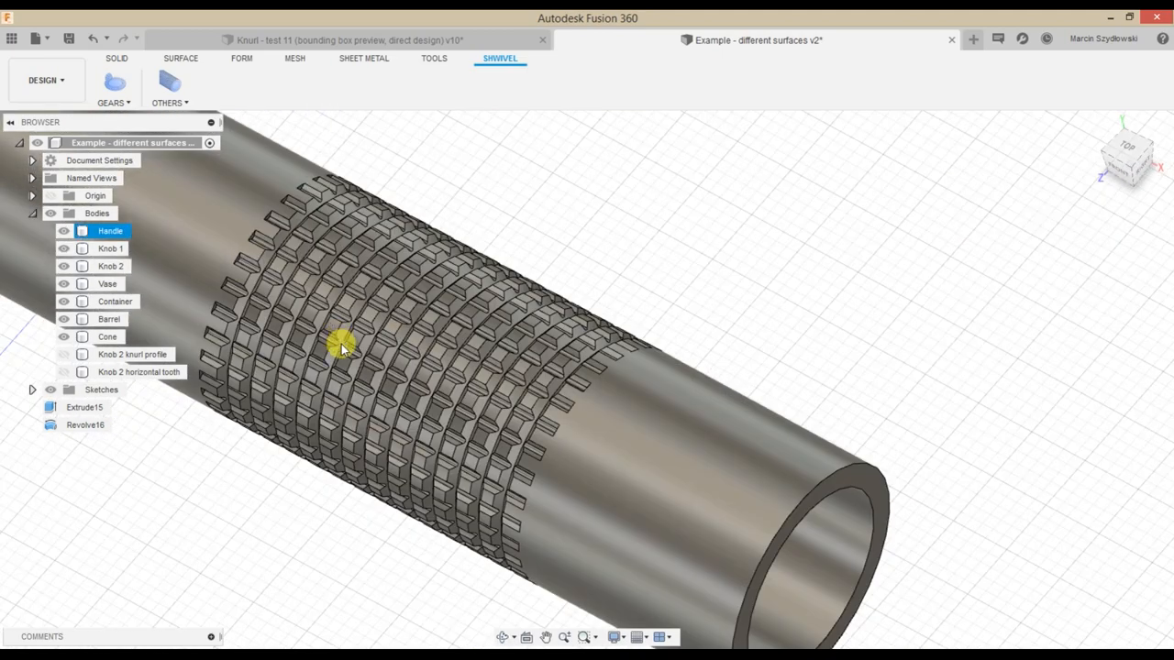
pyautogui.moveTo(344, 349); pyautogui.dragTo(351, 409)
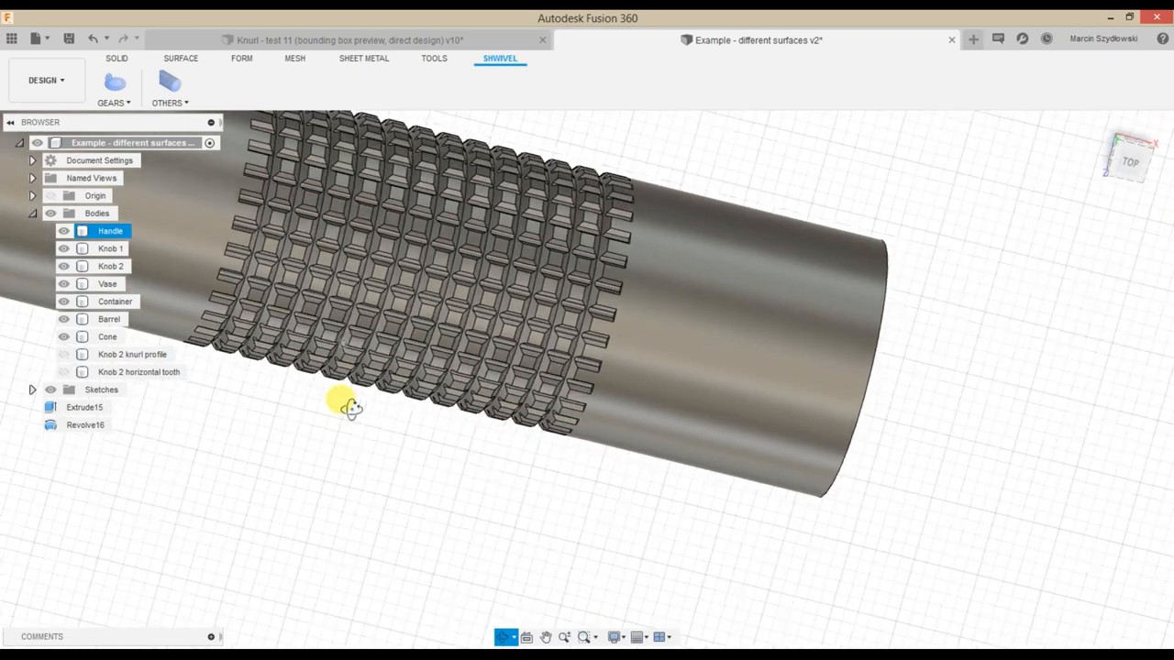
pyautogui.moveTo(344, 408); pyautogui.dragTo(312, 367)
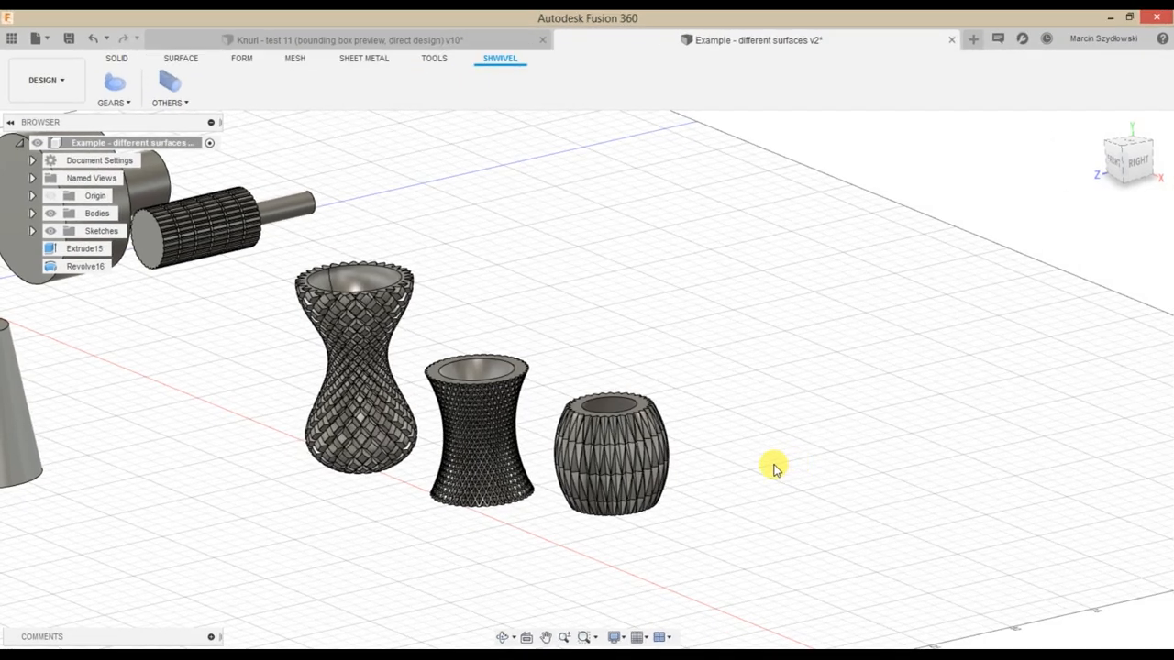
pyautogui.moveTo(774, 468); pyautogui.dragTo(530, 541)
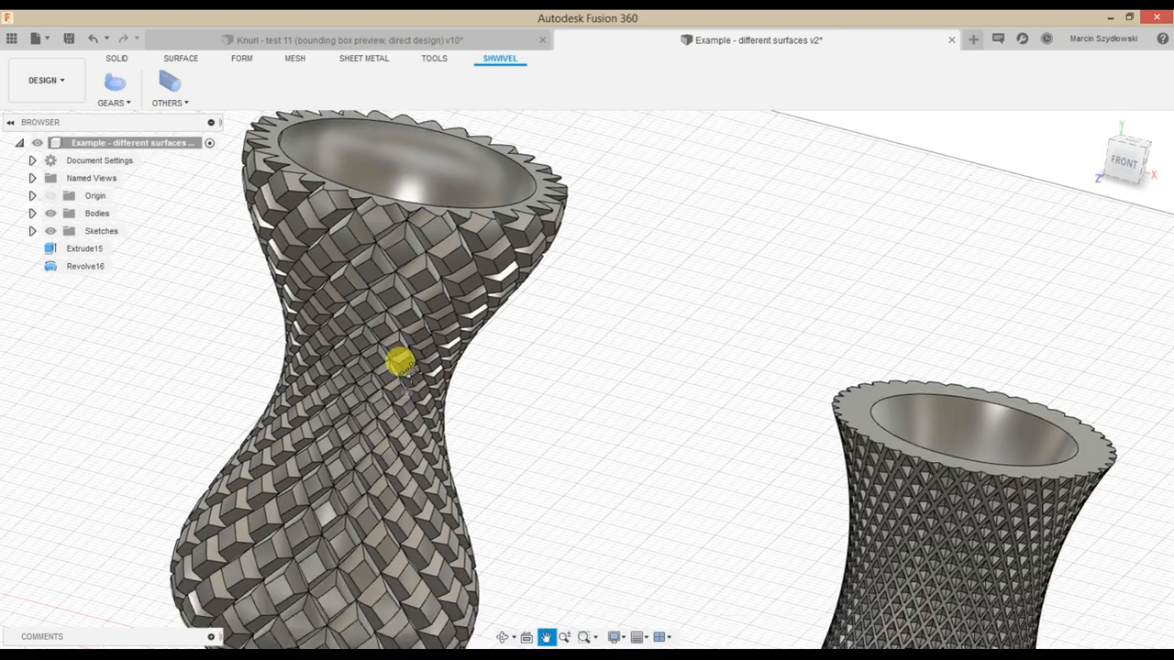
pyautogui.moveTo(404, 357); pyautogui.dragTo(477, 477)
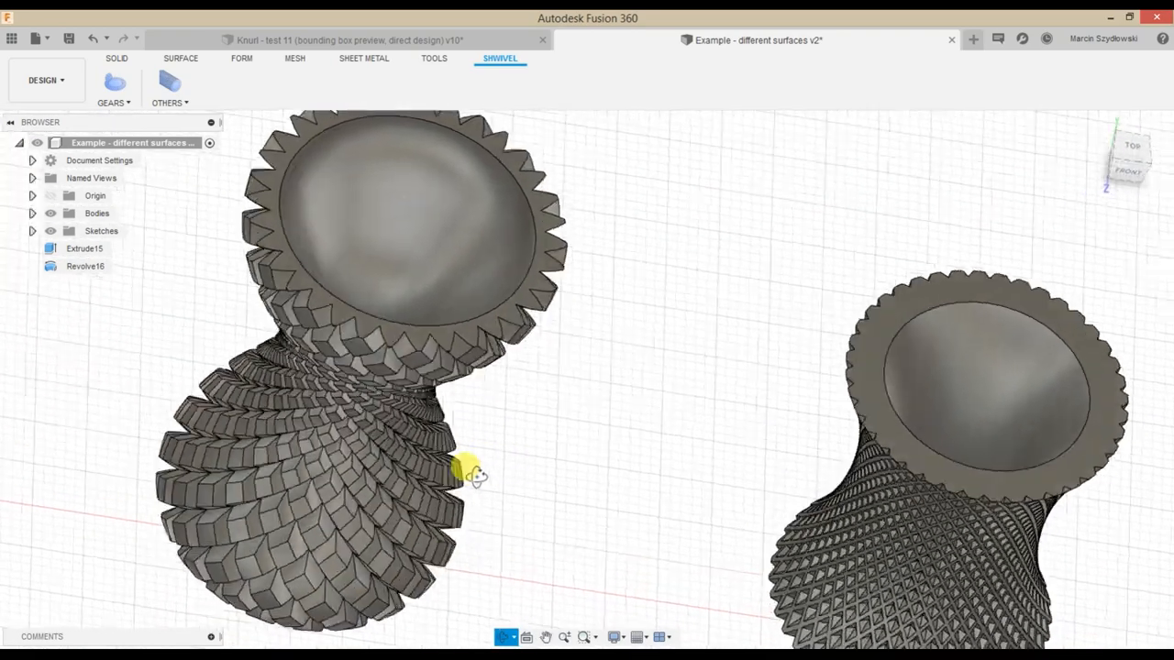